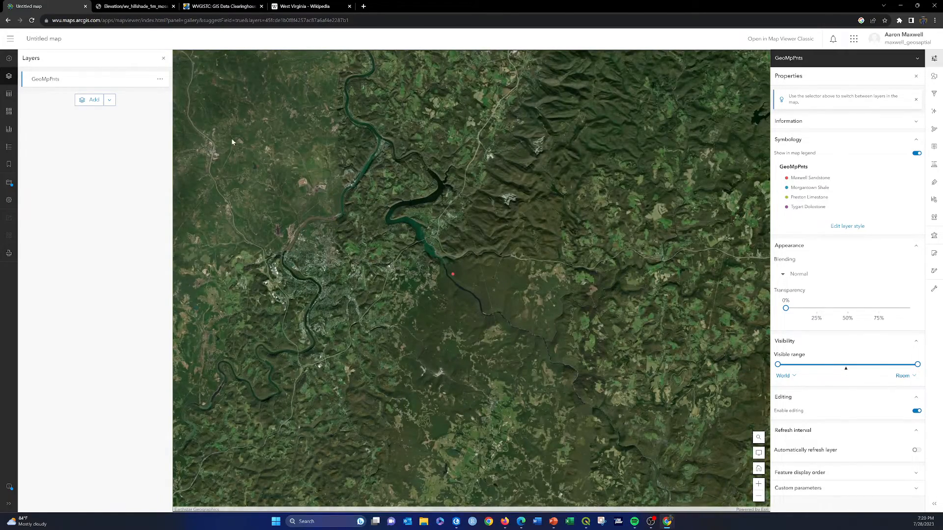
mouse_move(559, 149)
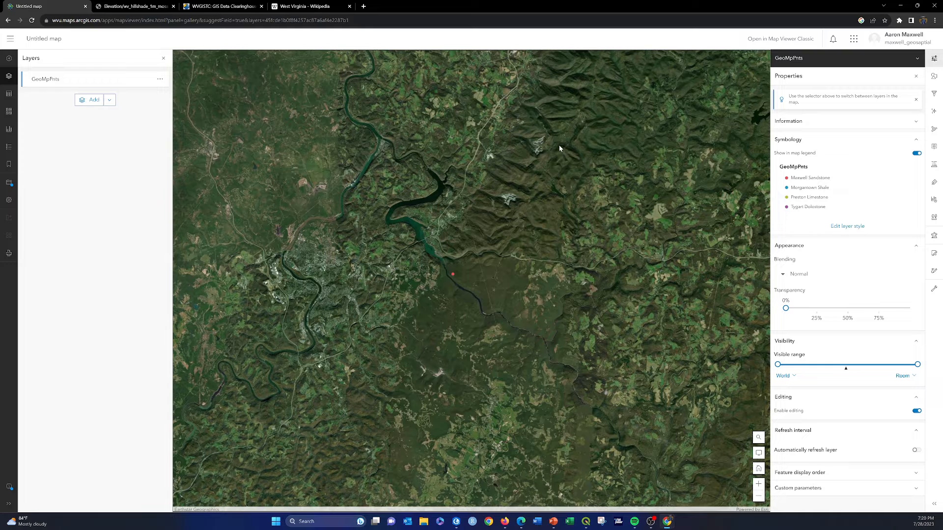
mouse_move(274, 154)
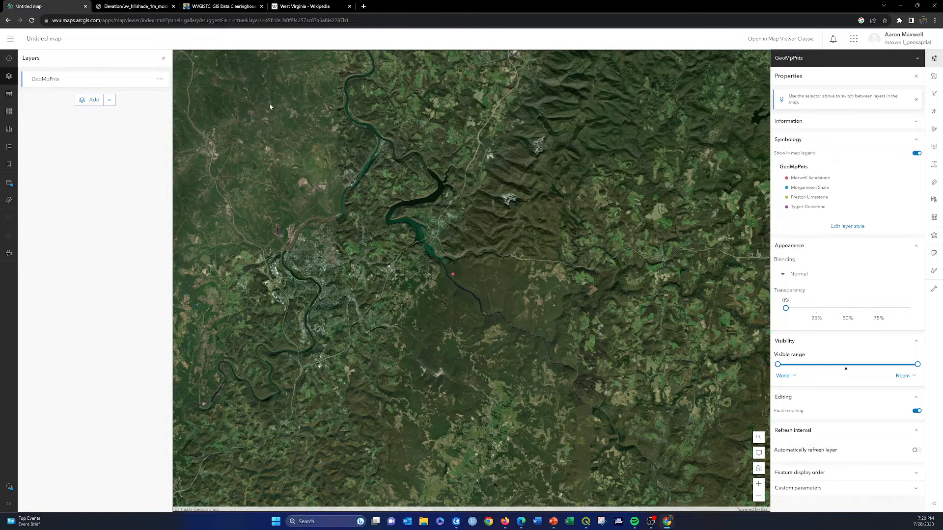
mouse_move(289, 109)
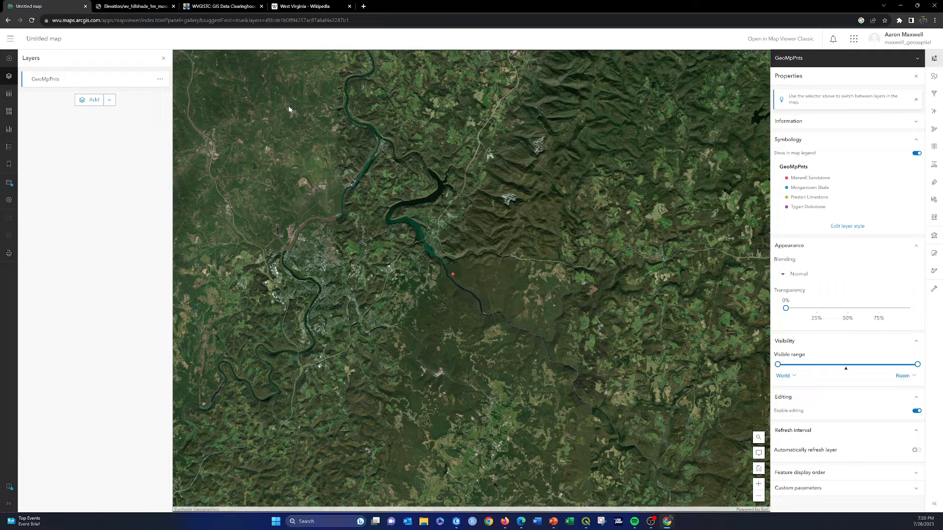
mouse_move(301, 107)
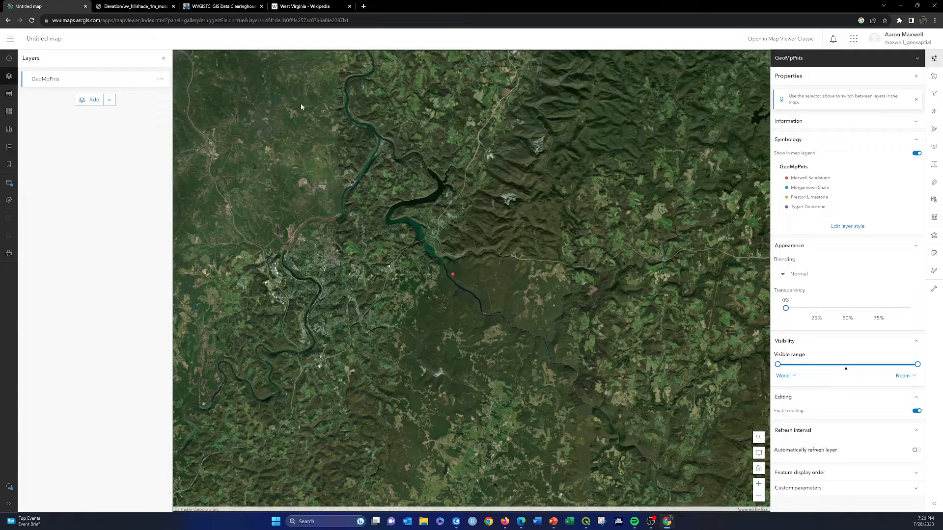
mouse_move(320, 123)
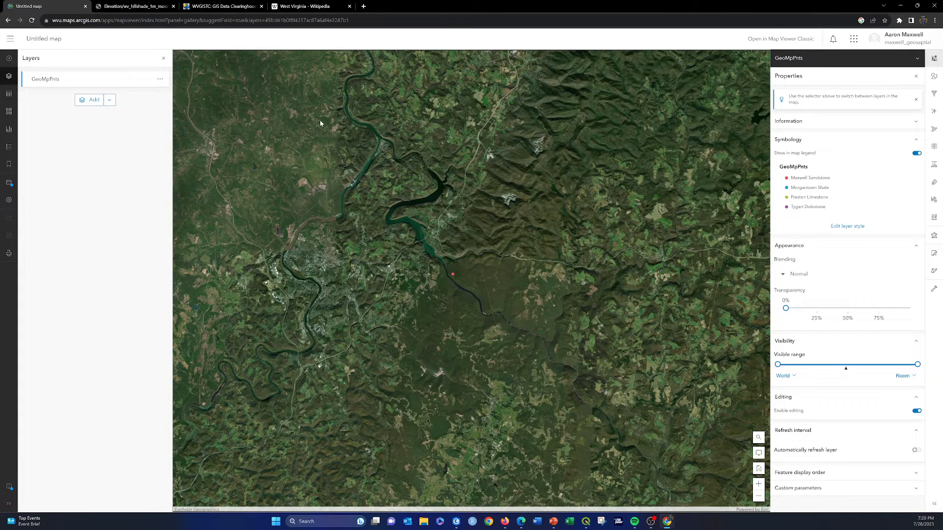
Step: Start a Save as and title the map GeoFieldWork
click(8, 182)
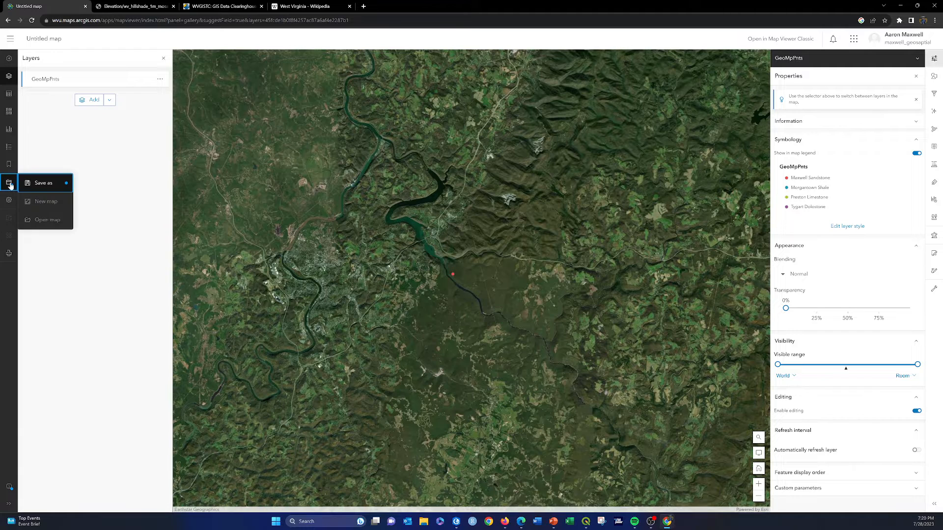
mouse_move(43, 182)
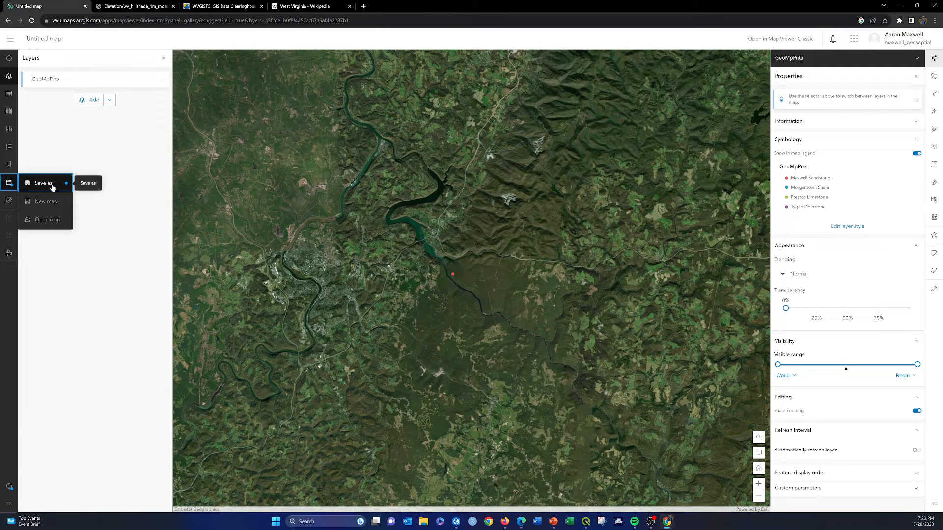
click(42, 182)
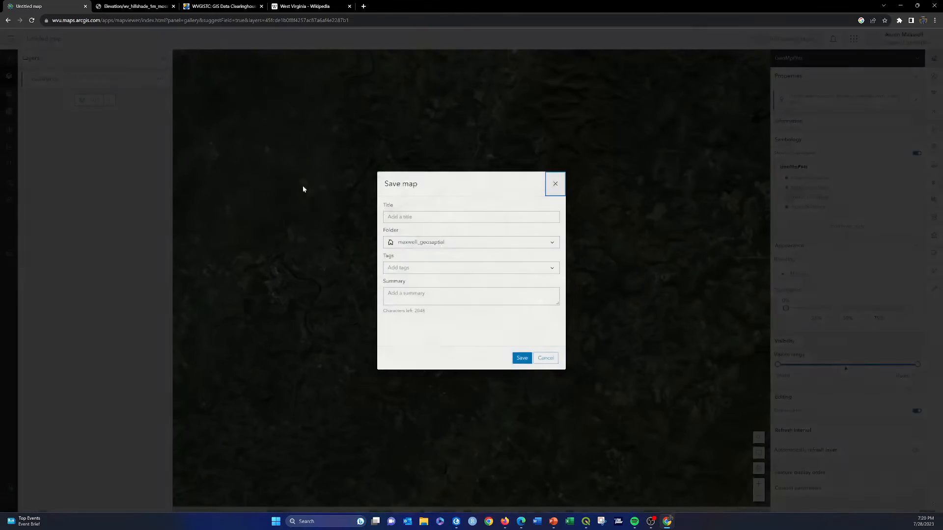
text(geoField)
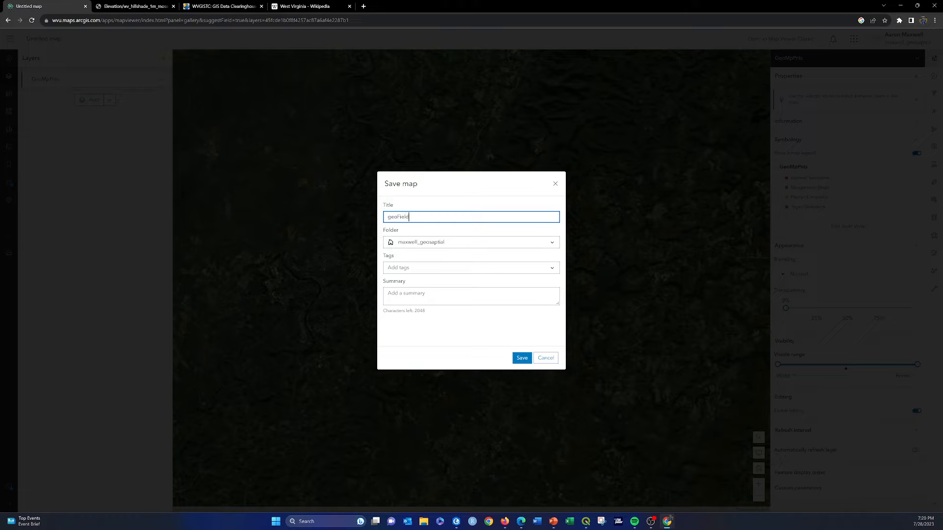
text(Geo)
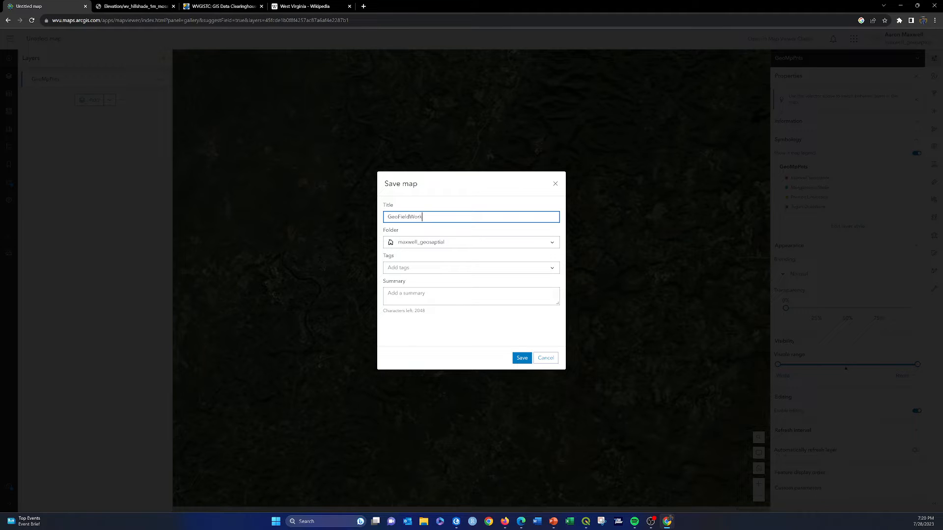
Step: Place it in the newAGOLVideos folder, tag it geologic mapping, and save
click(470, 241)
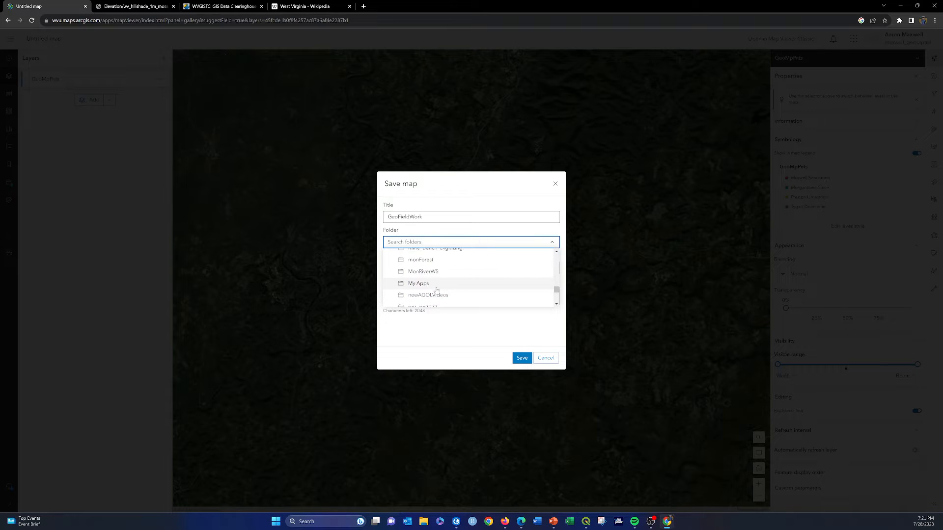
click(427, 295)
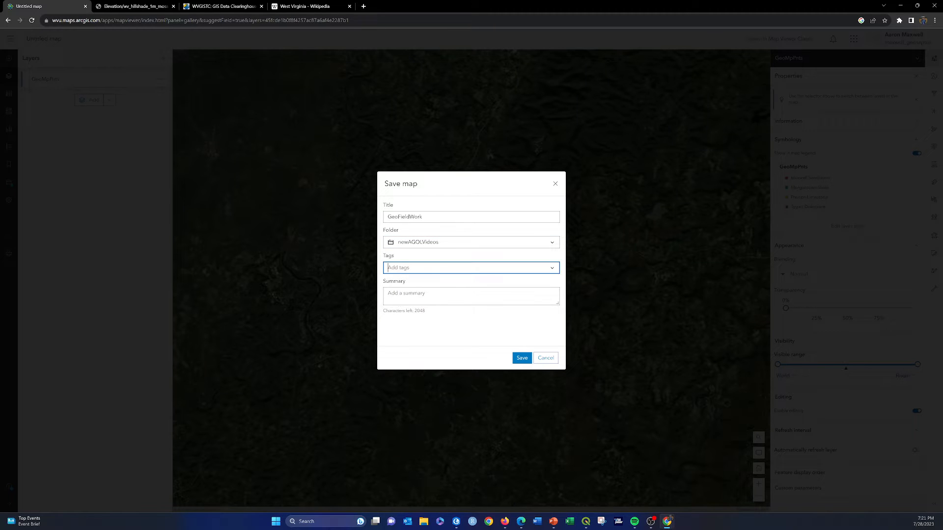
text(geologic m)
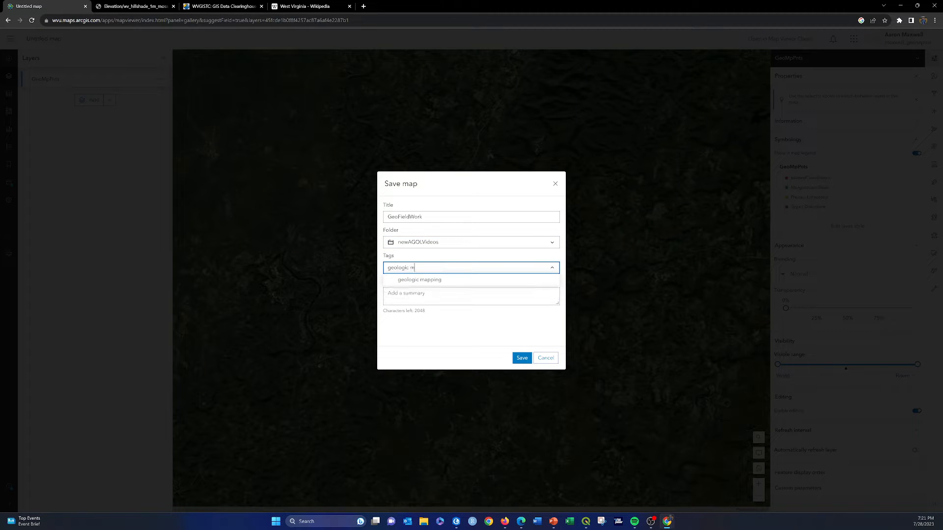
click(420, 280)
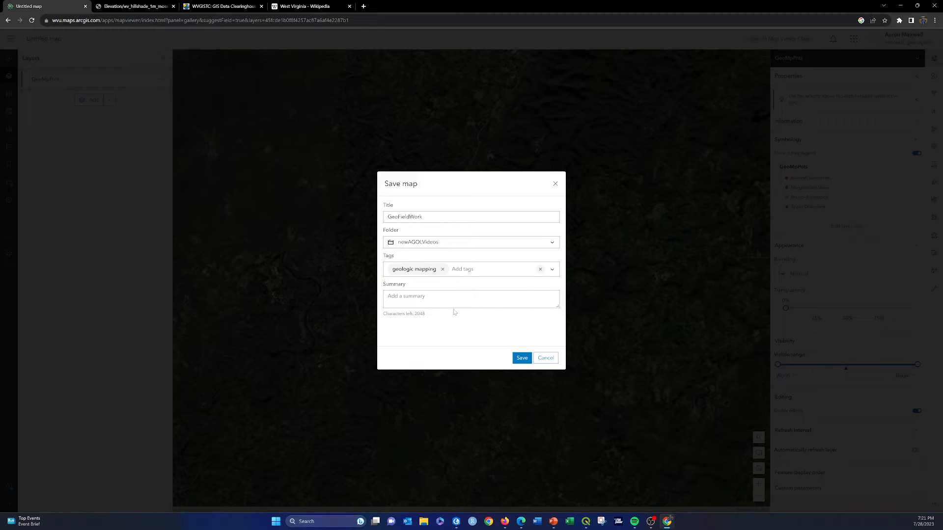
click(520, 358)
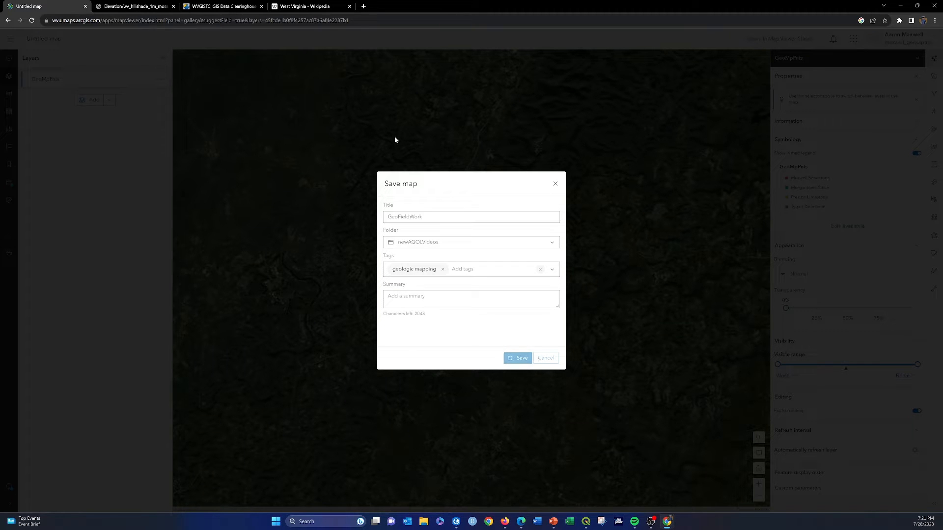
click(519, 357)
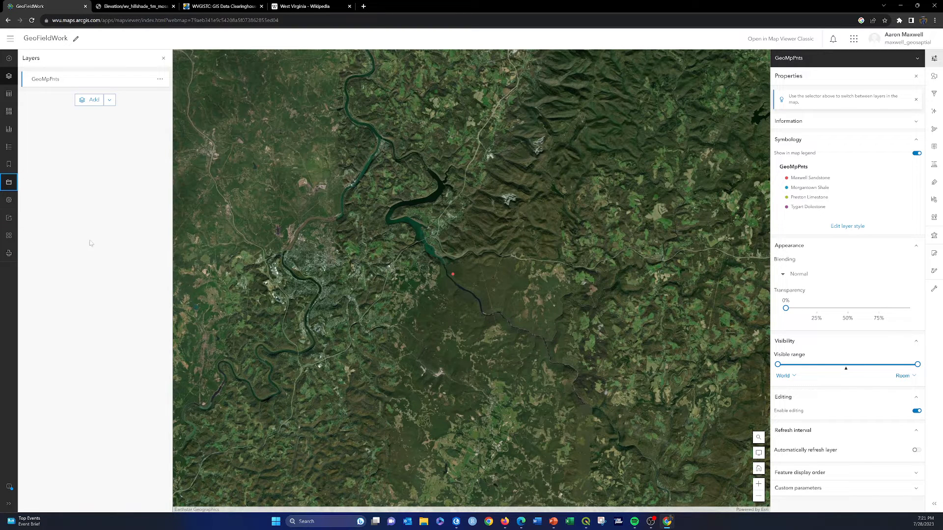
mouse_move(9, 218)
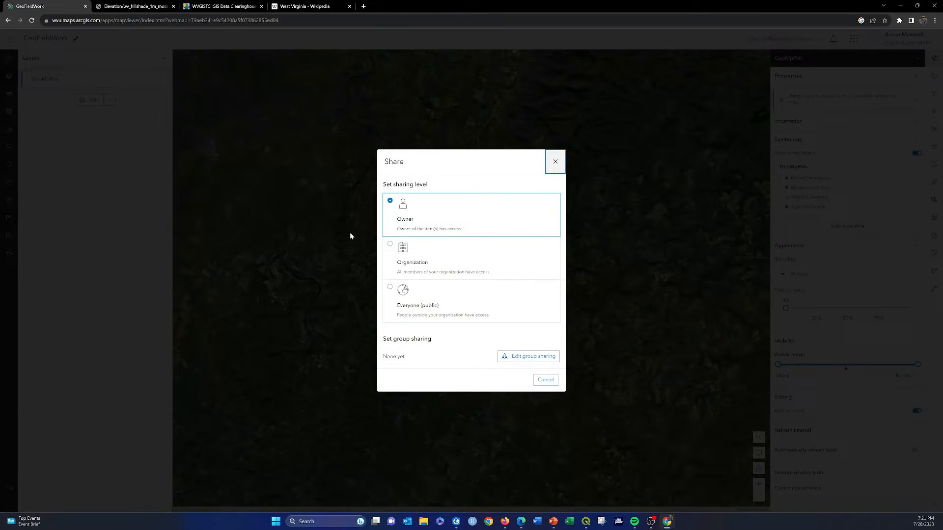
Step: Share GeoFieldWork with Everyone (public) and save the sharing level
click(390, 289)
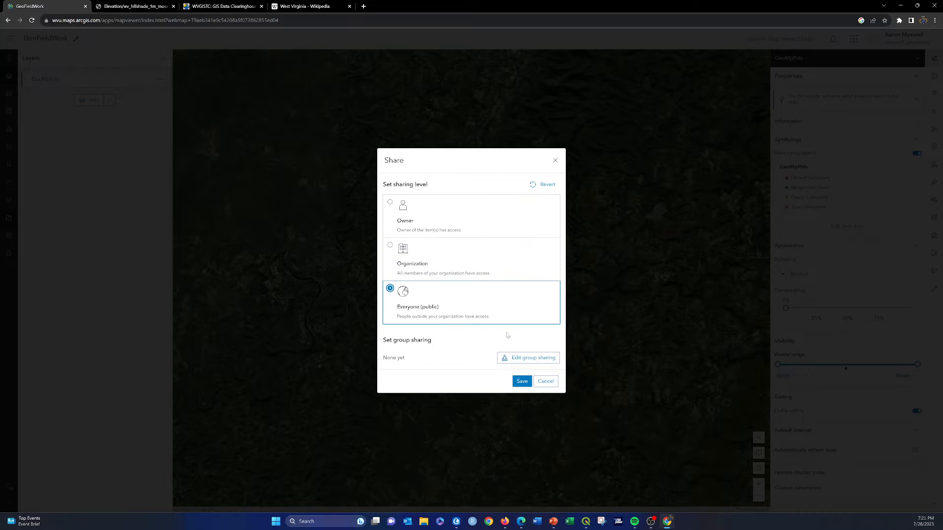
click(520, 381)
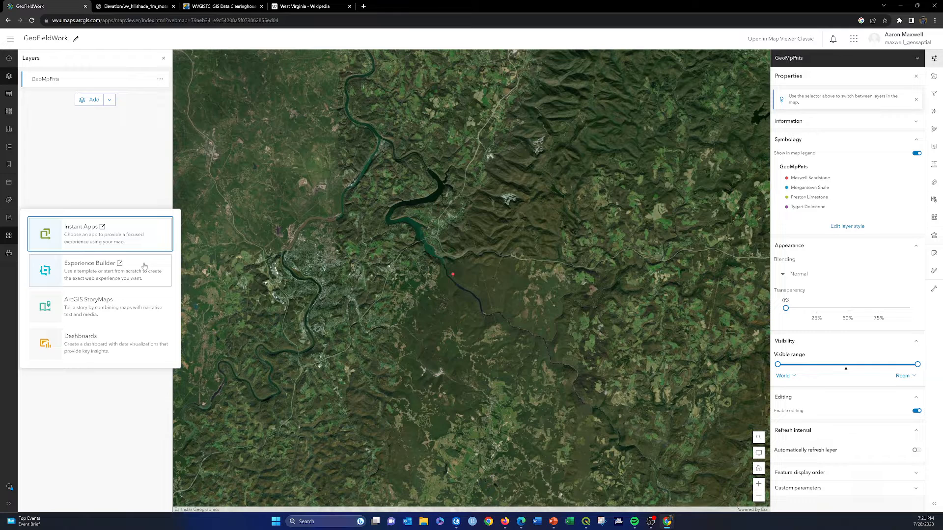
Step: Start an Instant App from the map and scroll the template gallery to Sidebar
click(79, 234)
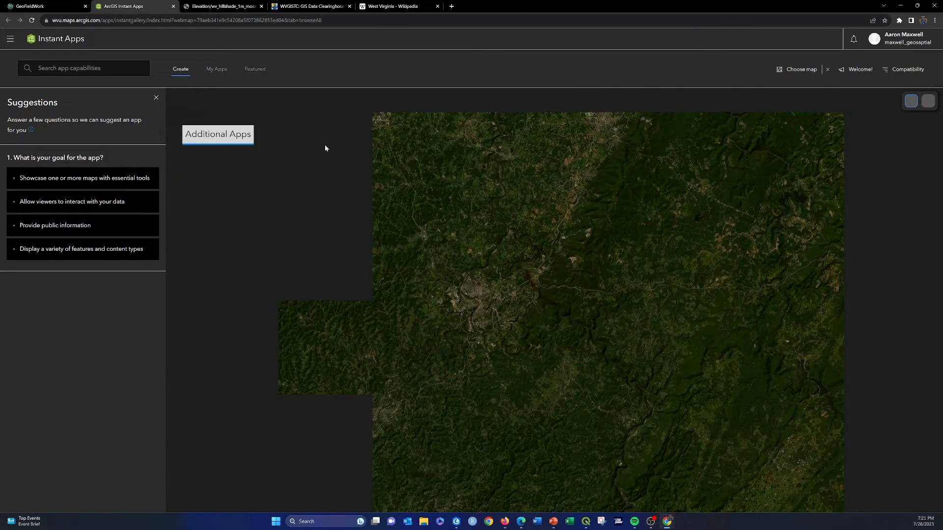
click(218, 135)
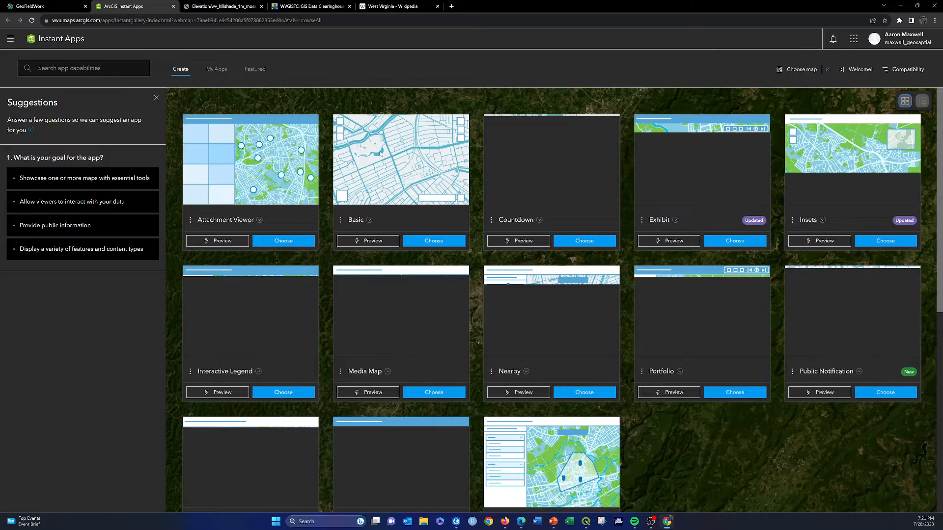
scroll(down, 3)
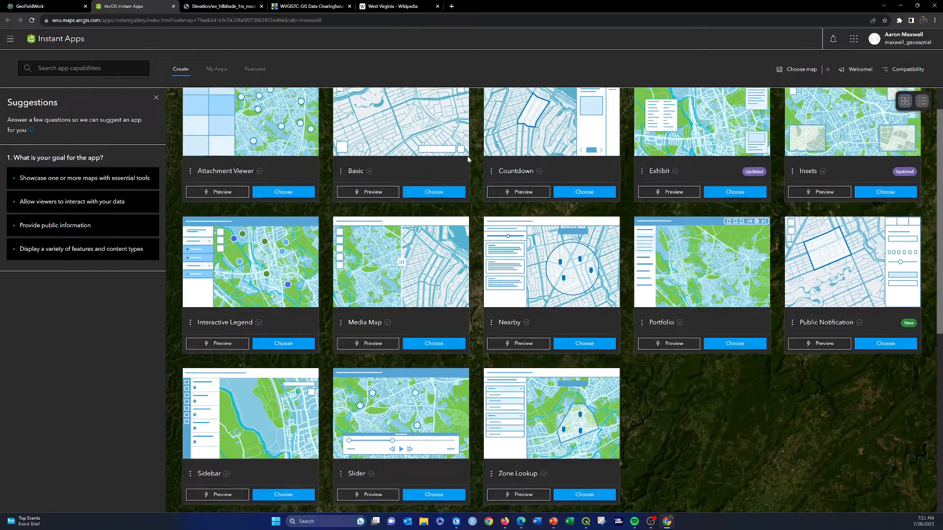
scroll(down, 3)
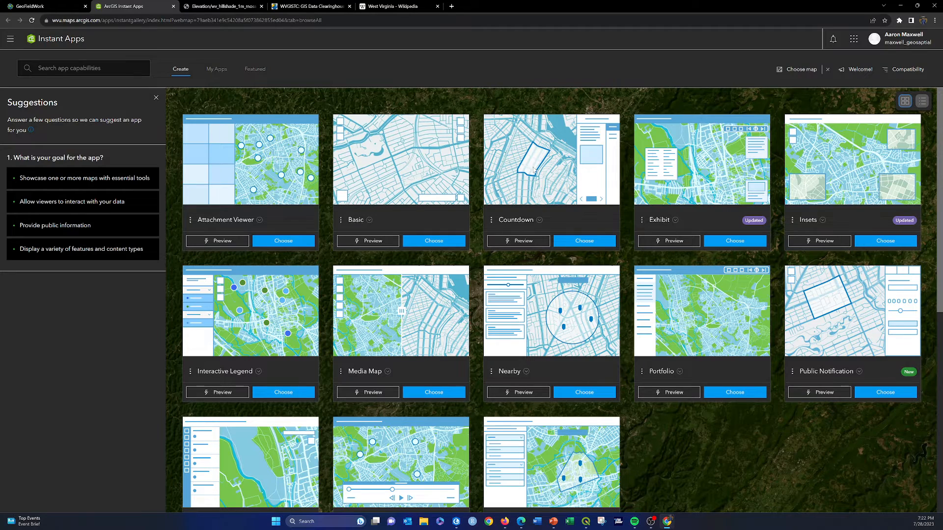
scroll(down, 3)
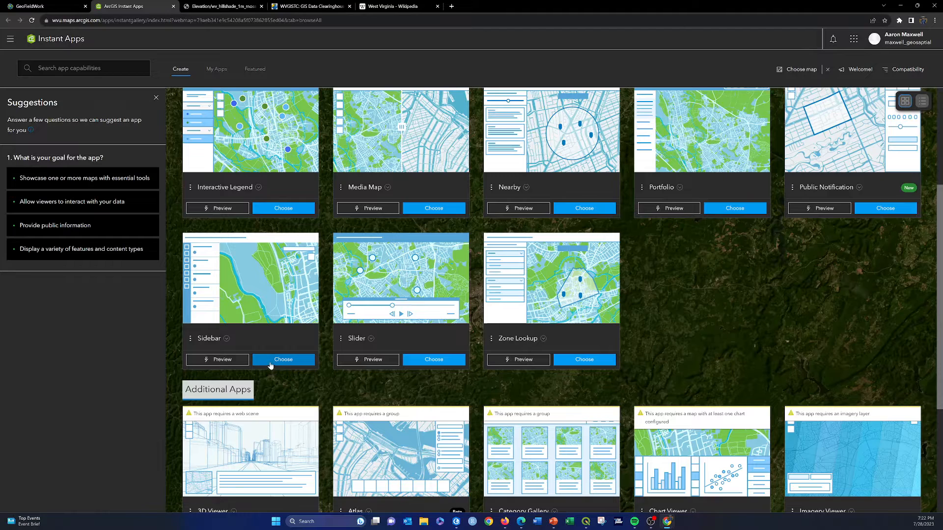
Step: Choose the Sidebar template, title it GeoFieldWorkSB and create the app
click(283, 360)
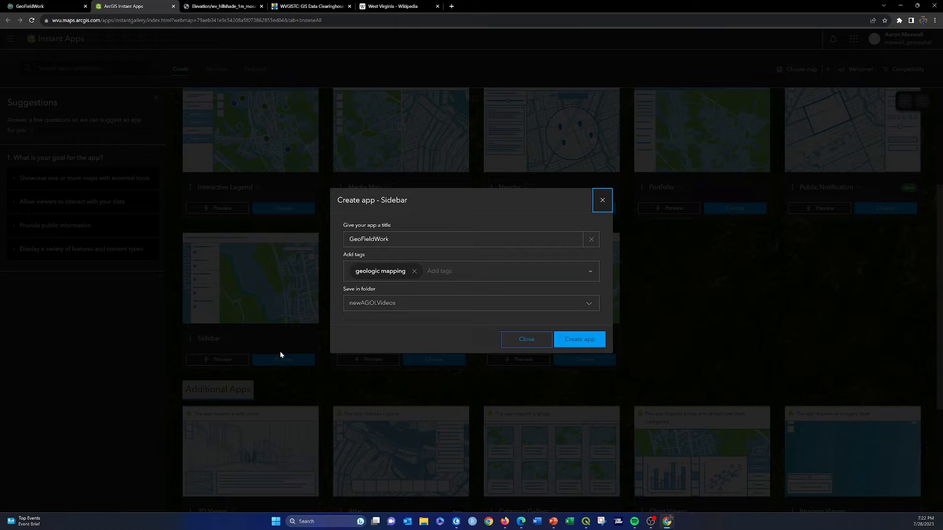
click(463, 238)
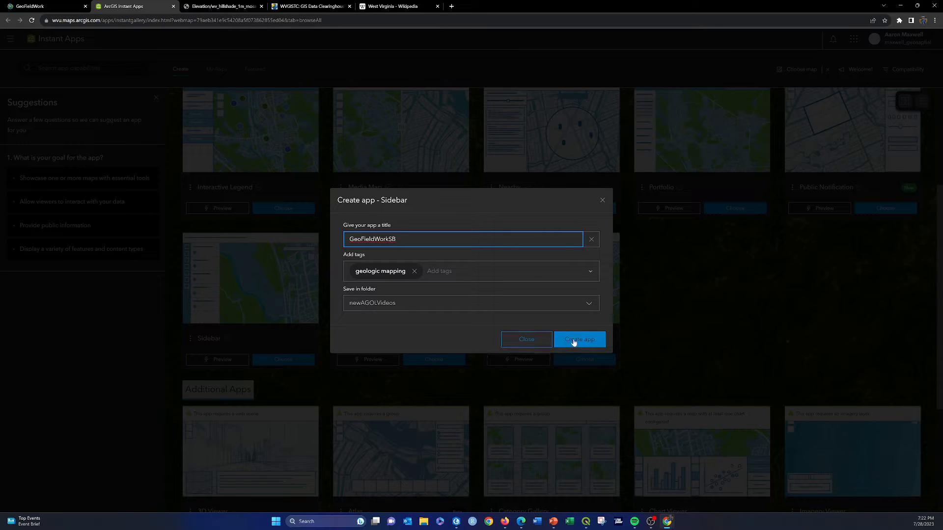
click(579, 338)
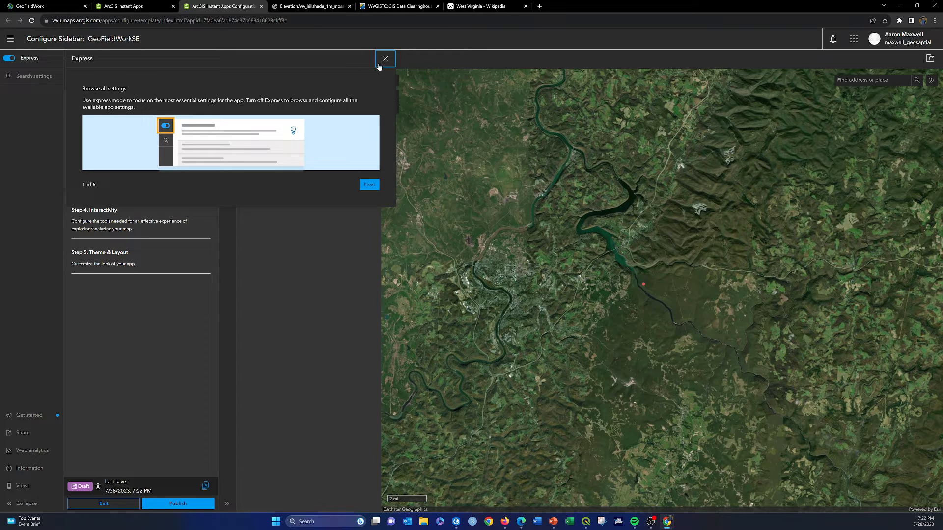
Step: Turn off express mode, confirm it, and show the Map settings for GeoFieldWorkSB
click(384, 58)
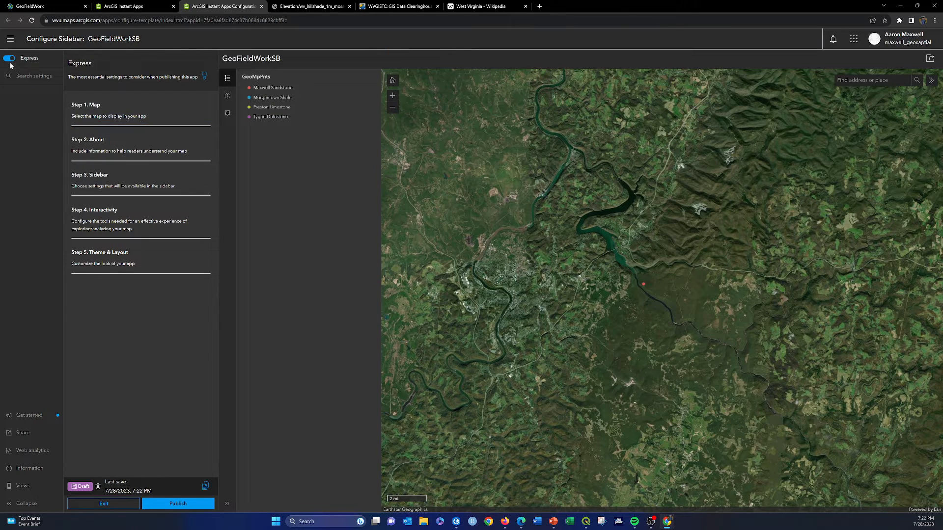
click(9, 58)
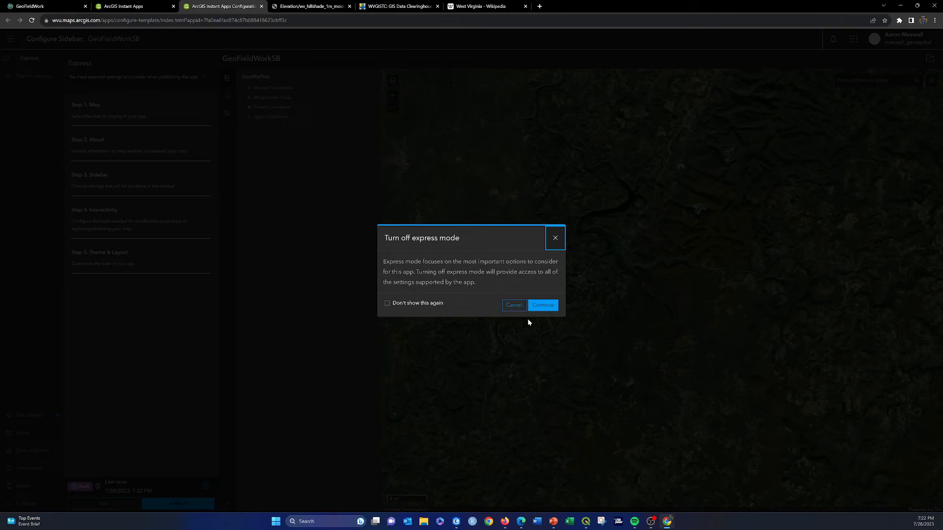
click(542, 304)
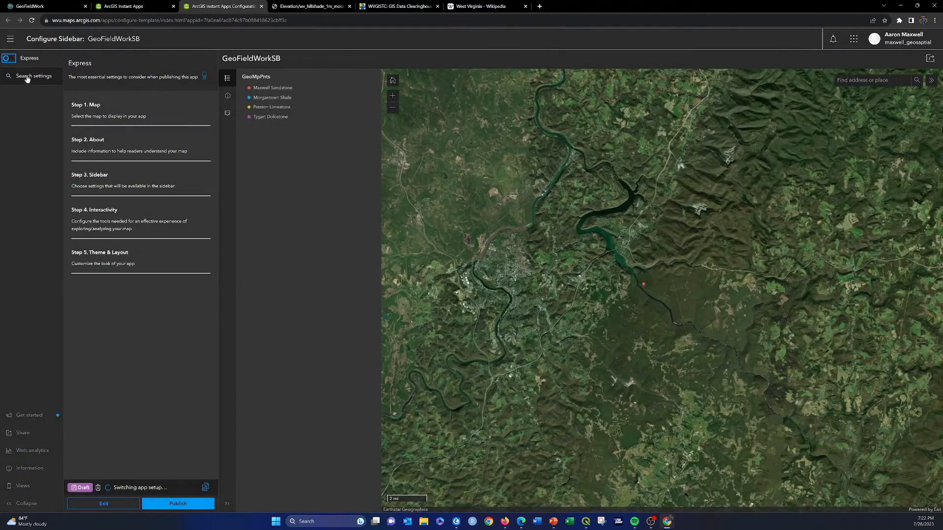
click(21, 94)
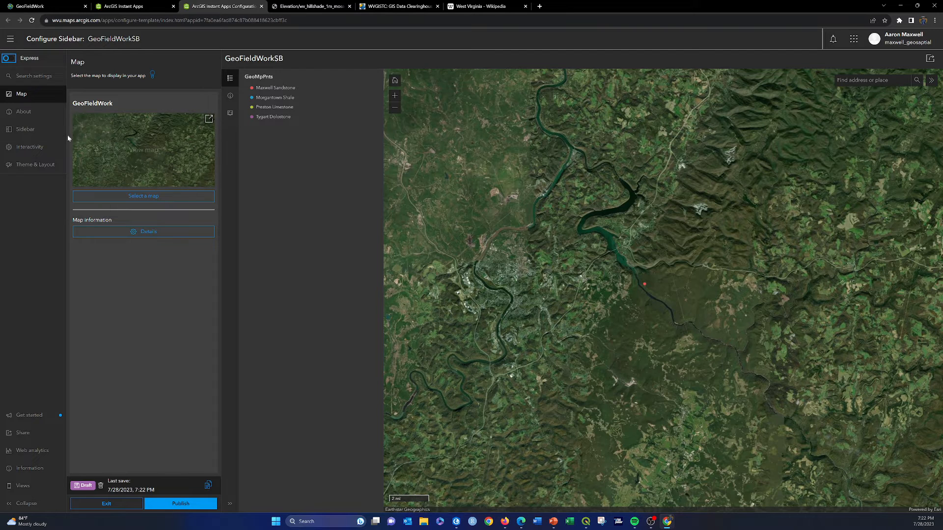
Step: Review About, then enable Edit tools in the Sidebar settings, glancing at Interactivity
click(23, 111)
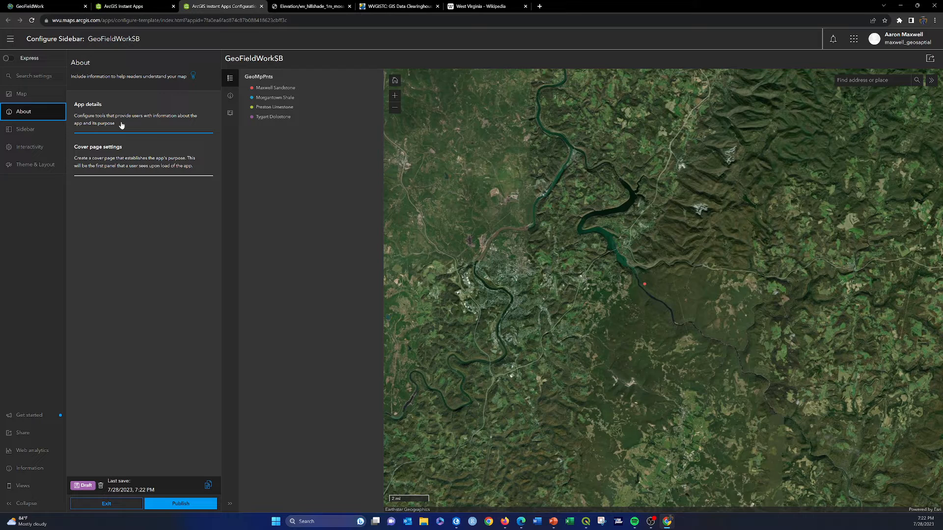
mouse_move(30, 146)
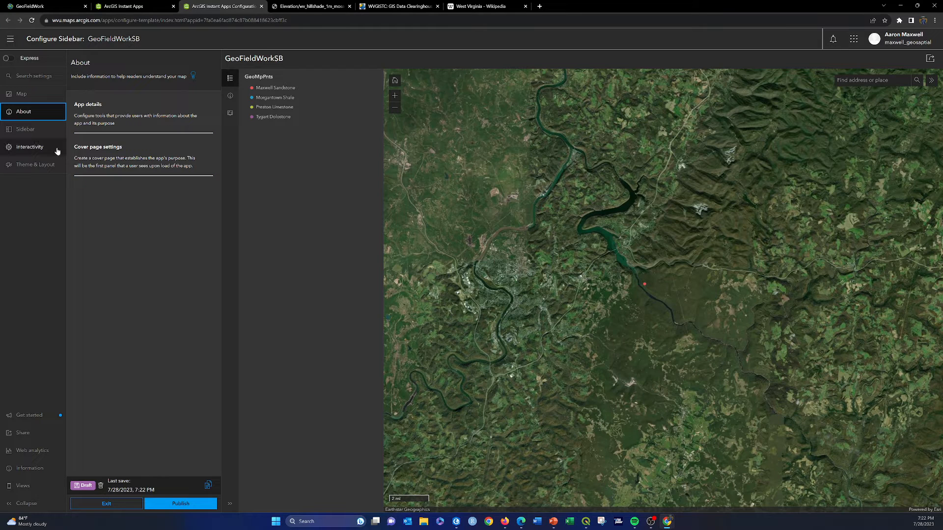
click(26, 129)
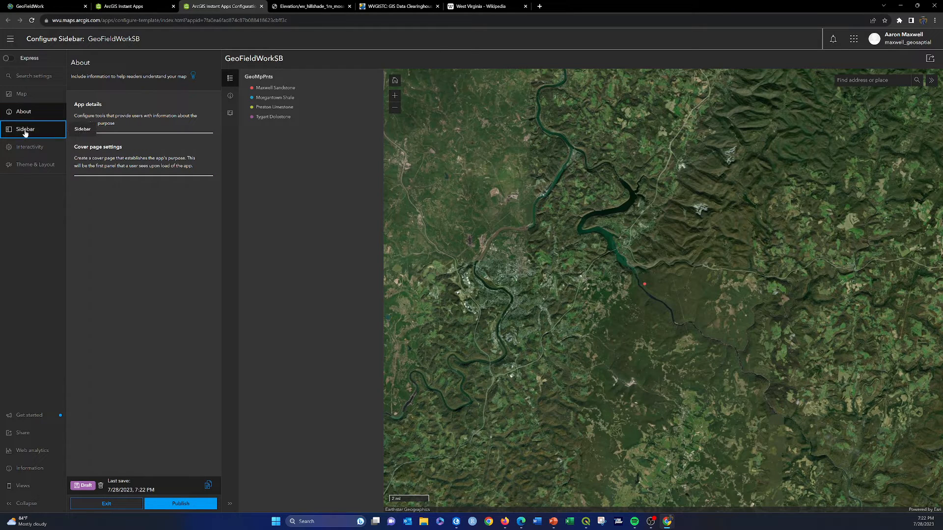
click(26, 130)
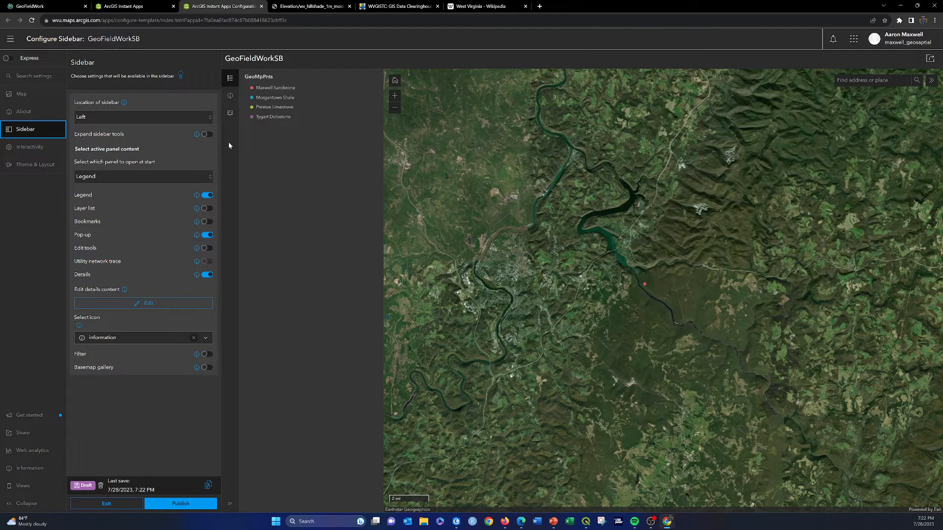
mouse_move(103, 229)
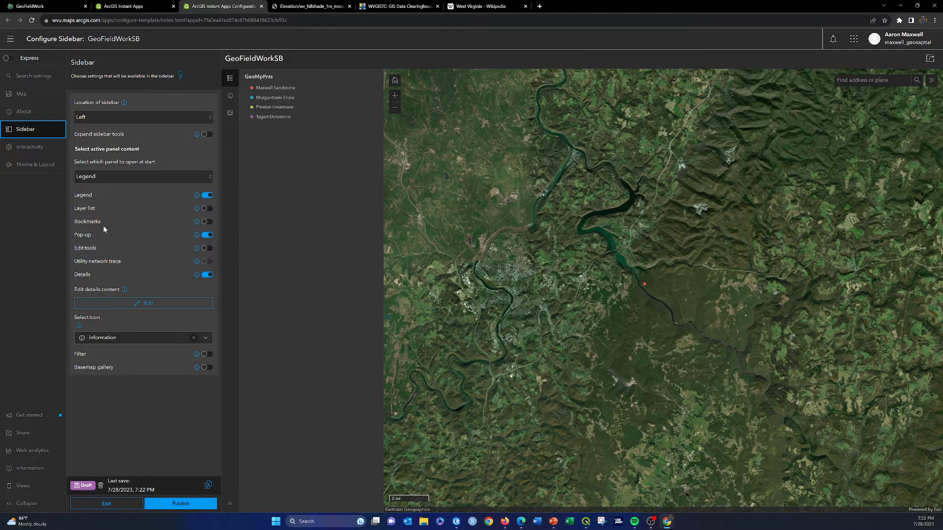
click(208, 248)
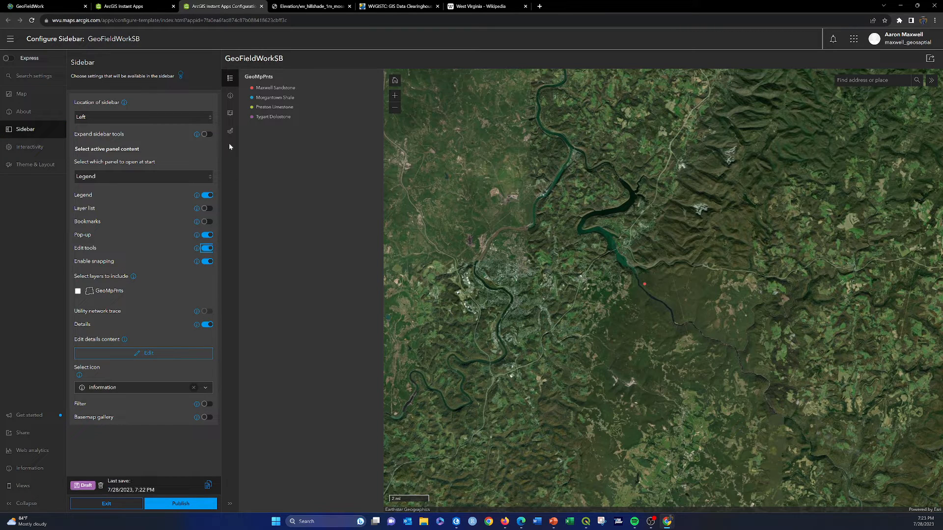
mouse_move(230, 131)
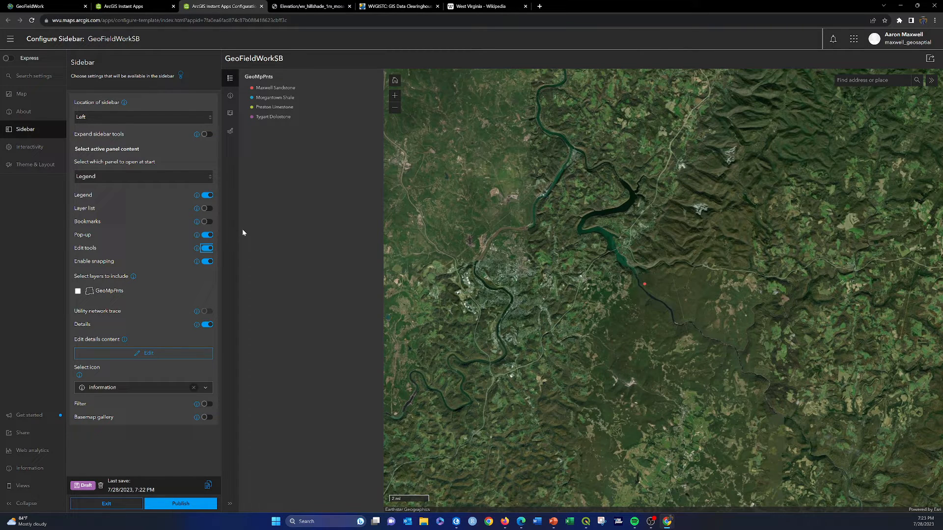
mouse_move(220, 291)
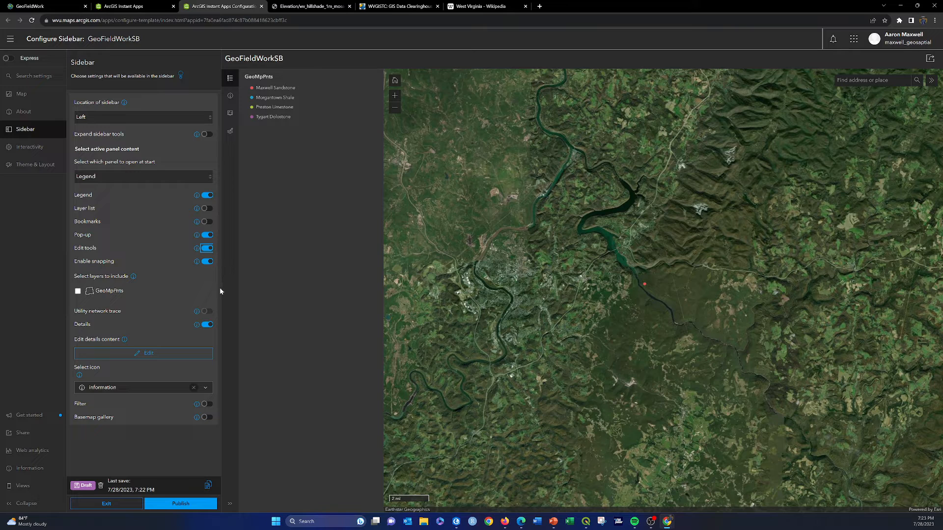
mouse_move(151, 260)
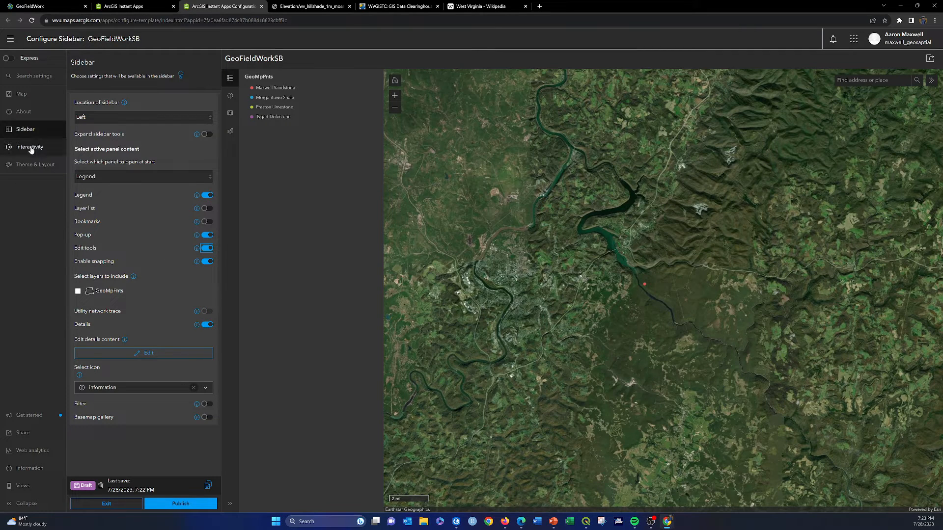
click(30, 146)
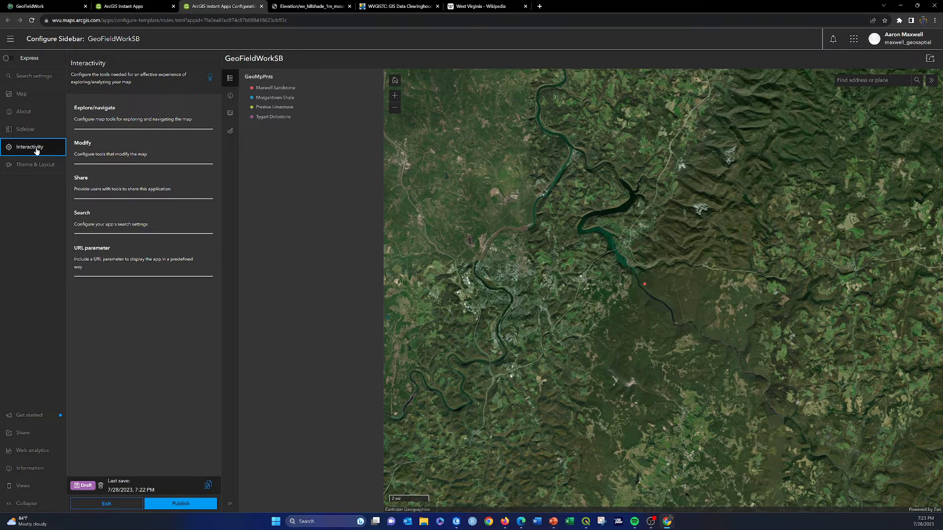
click(25, 129)
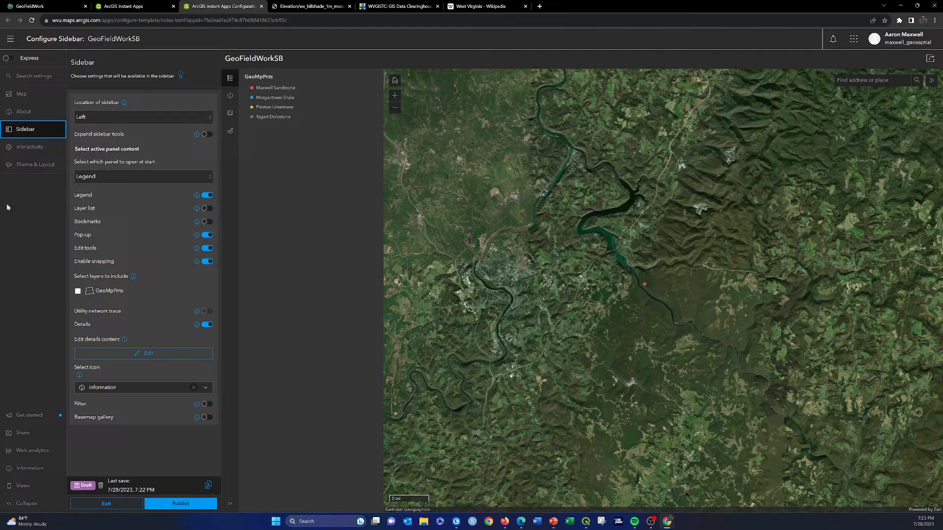
mouse_move(31, 147)
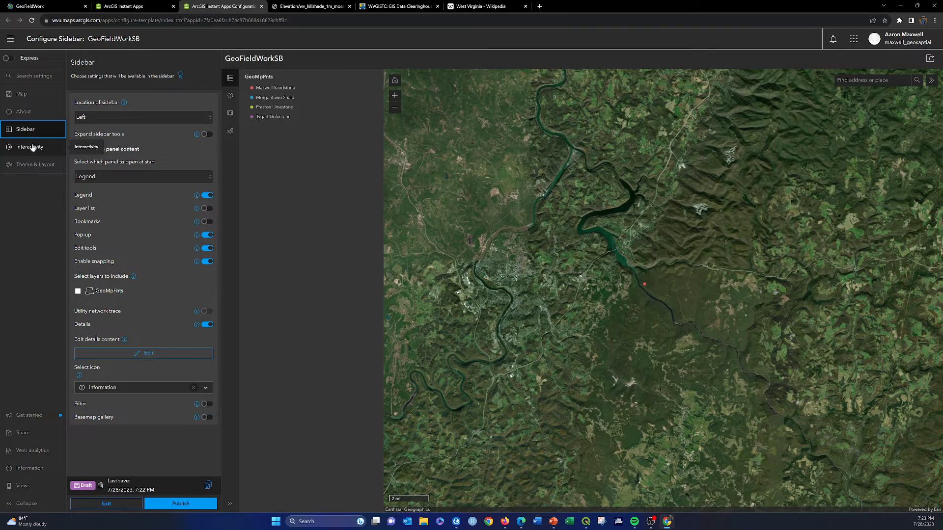
Step: In Explore/navigate, switch on the Find current location button and the Compass
click(29, 147)
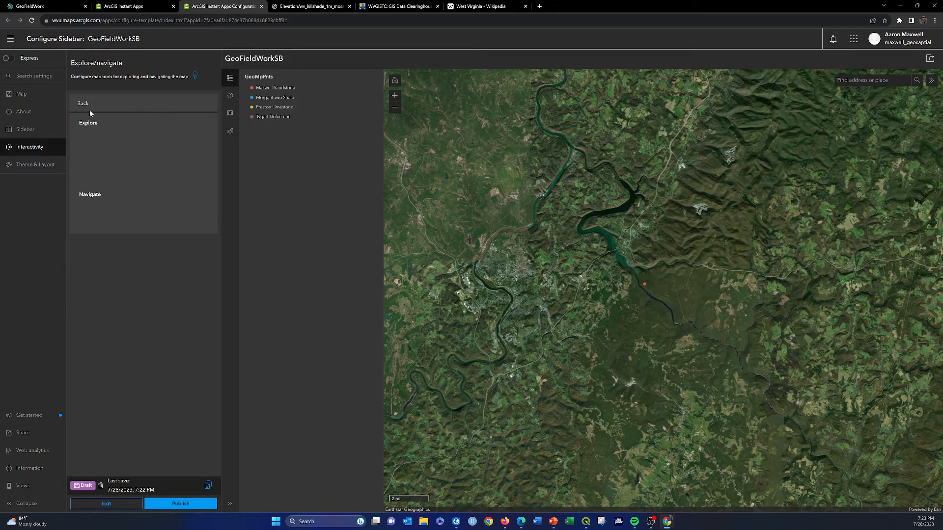
click(88, 122)
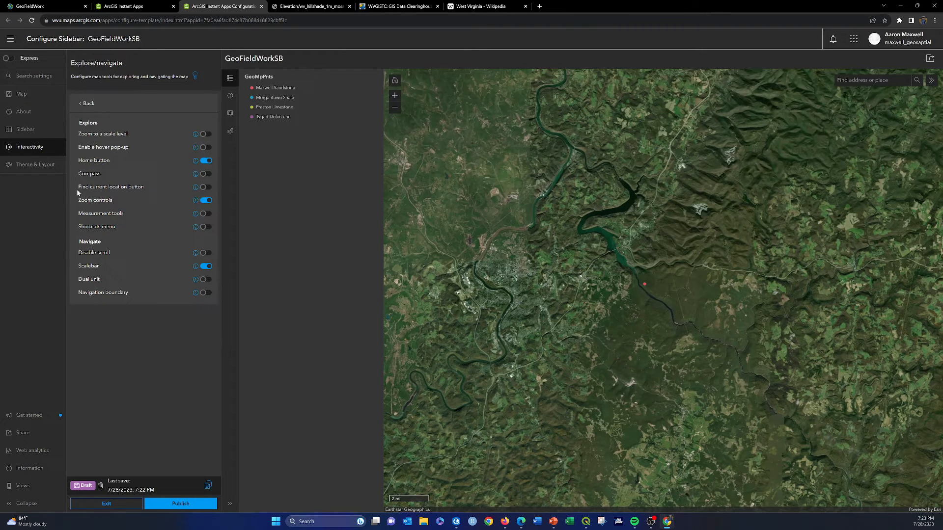
click(206, 187)
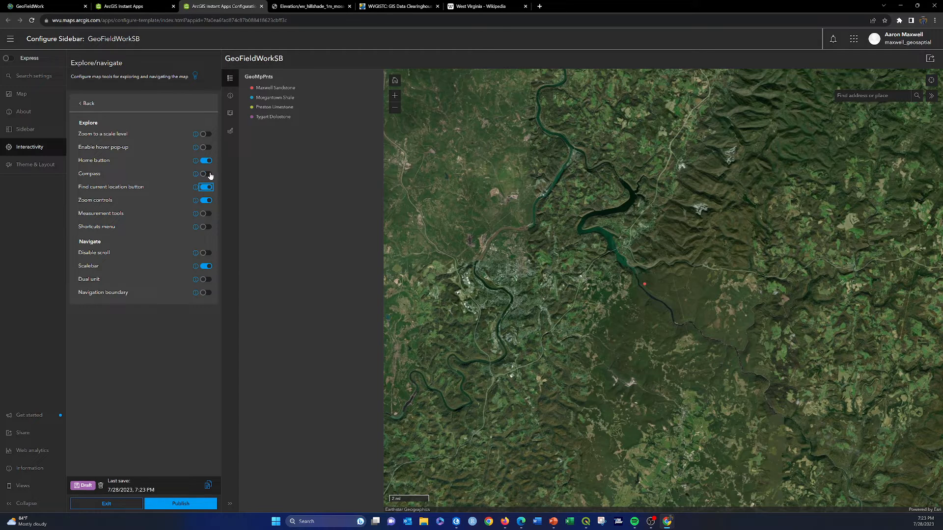
click(206, 173)
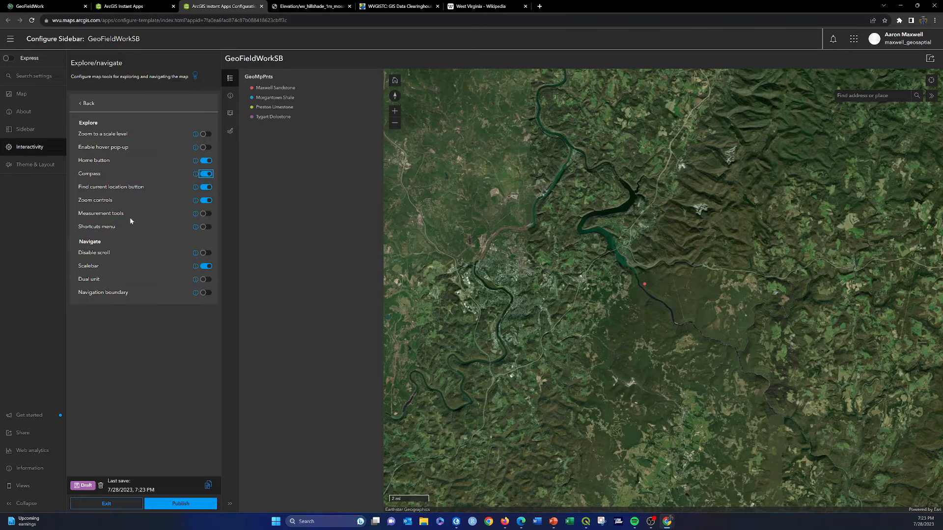
click(33, 164)
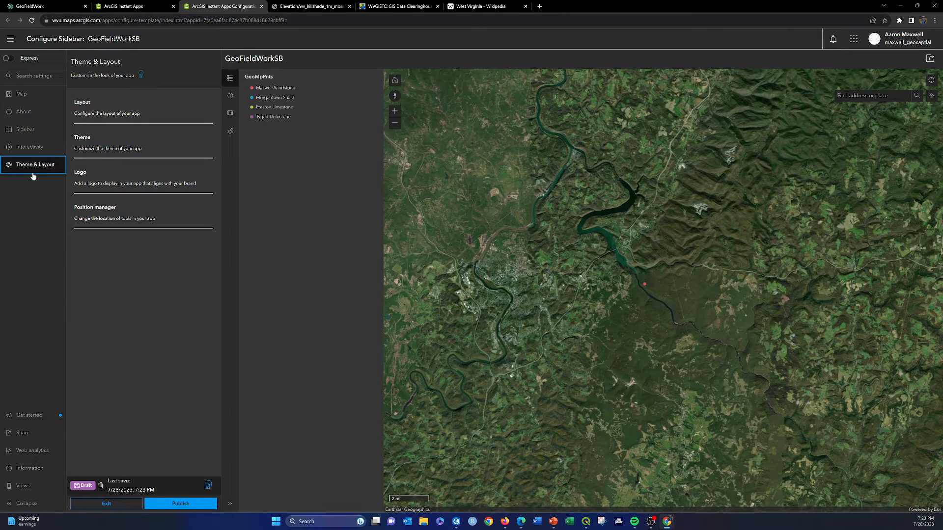
Step: Review the dark Theme settings unchanged and start publishing the app
click(107, 113)
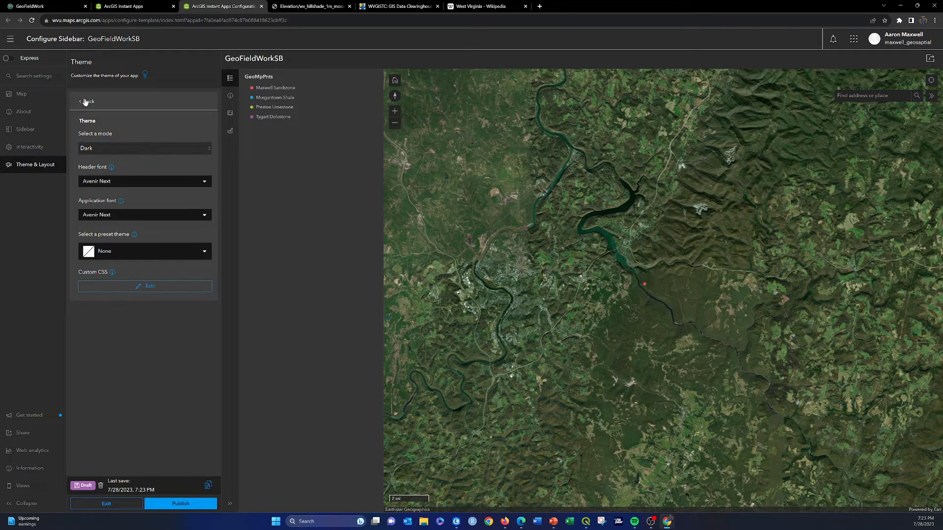
click(87, 101)
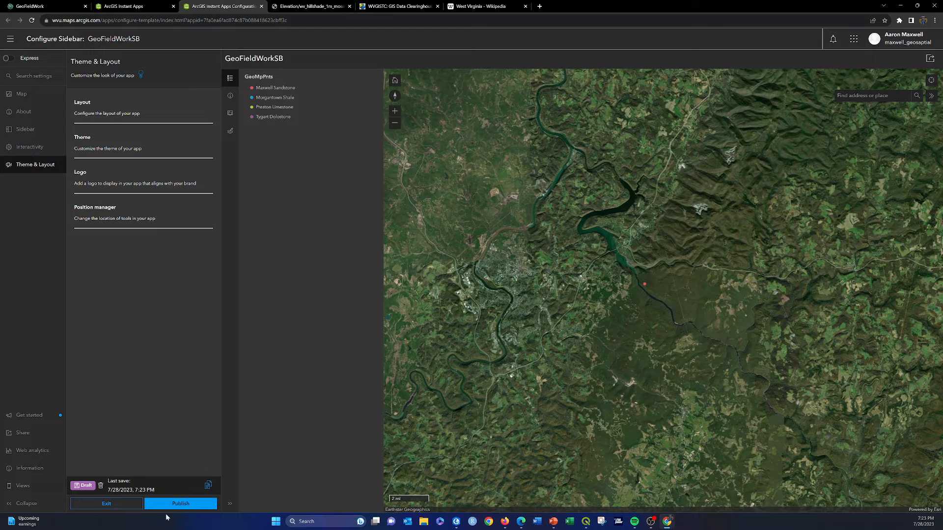
click(181, 503)
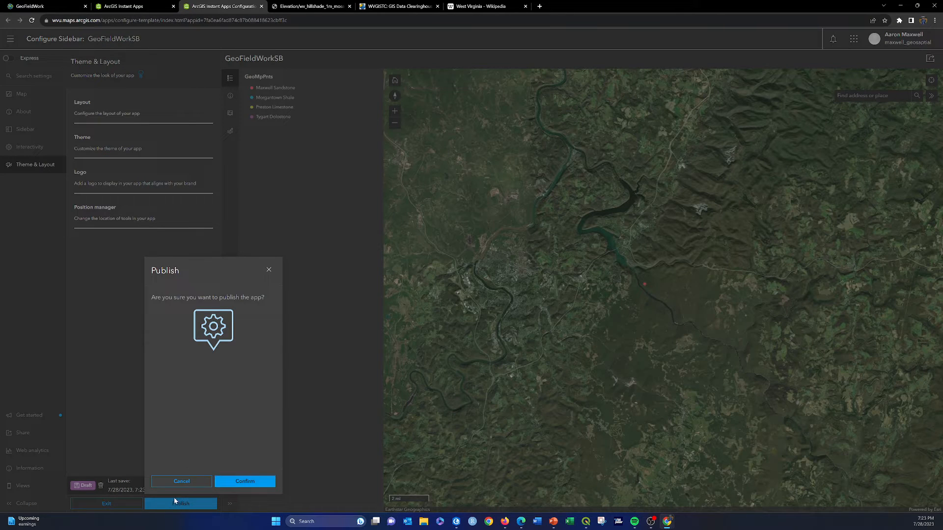
Step: Cancel publishing and set the app's sharing to Everyone (public), then save
click(181, 482)
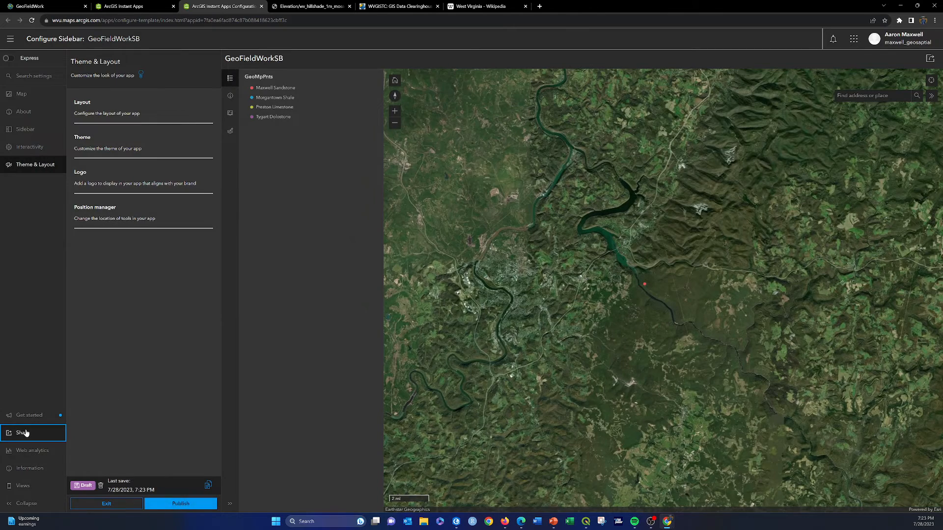
click(23, 433)
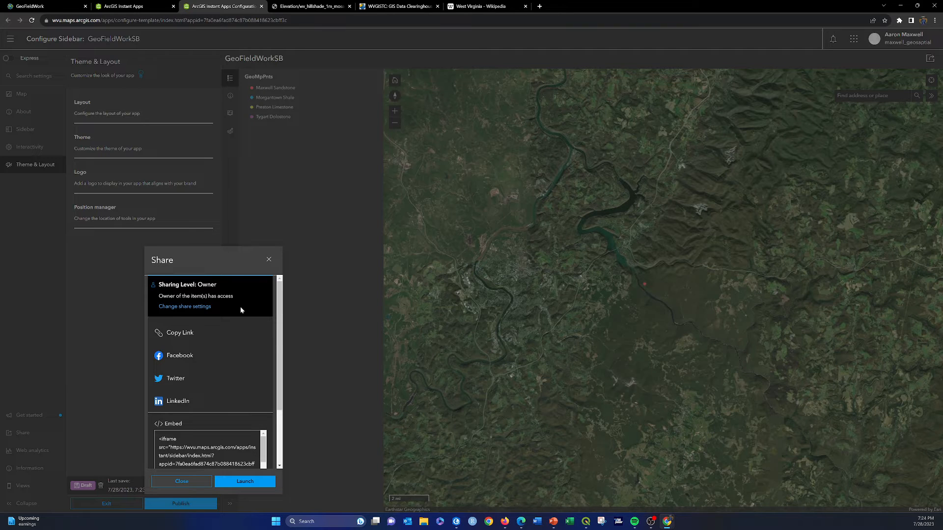
click(185, 307)
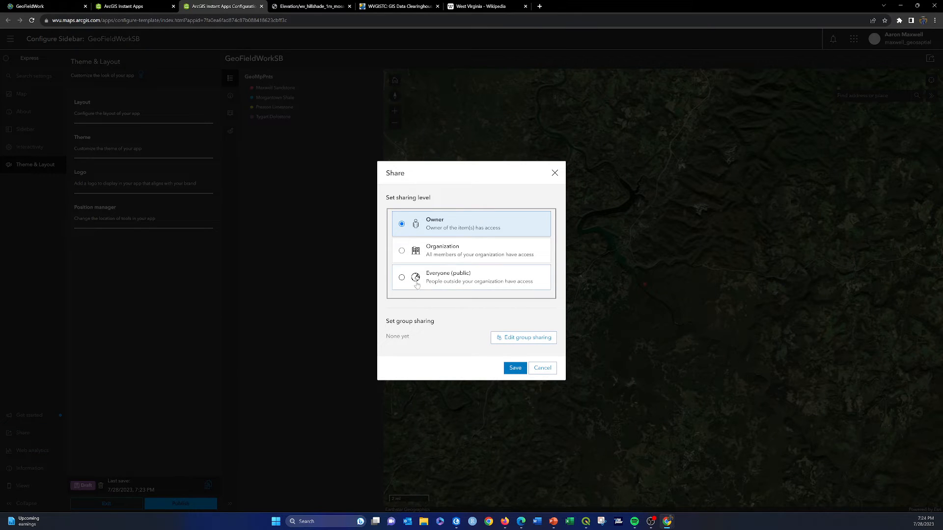
click(401, 277)
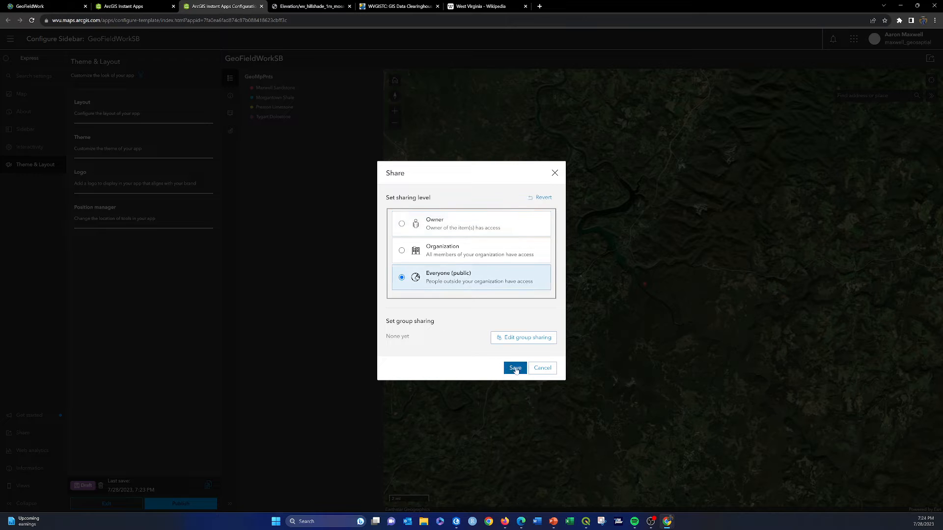
click(514, 368)
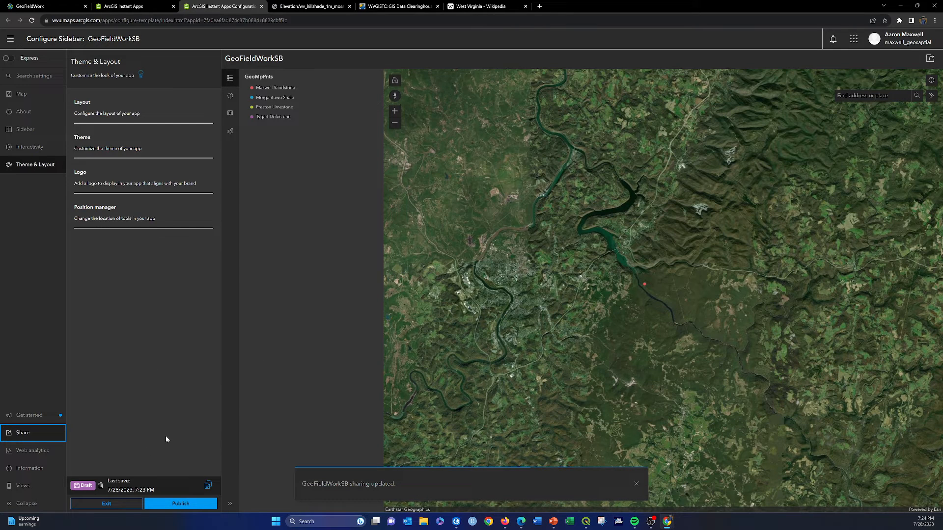
mouse_move(162, 425)
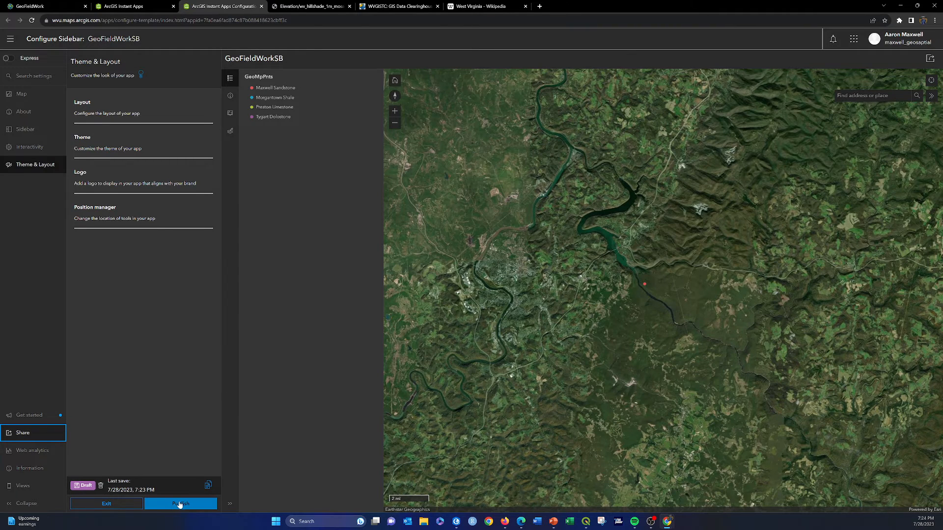
Step: Confirm publishing GeoFieldWorkSB and copy its embed code from the Share dialog
click(181, 503)
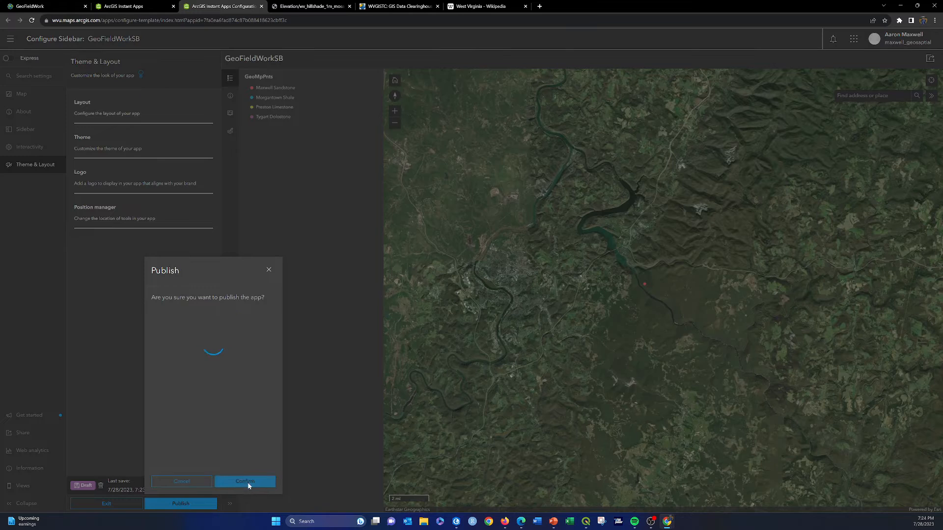
click(245, 481)
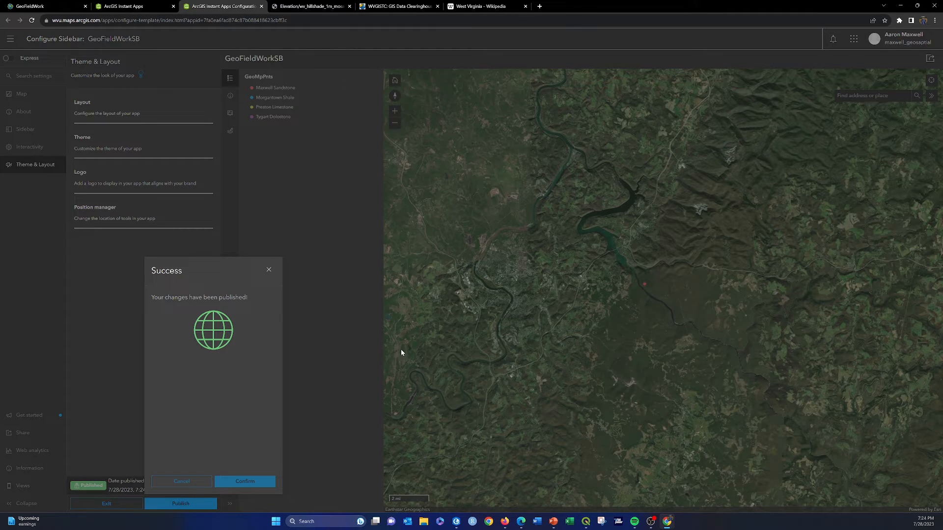
click(244, 481)
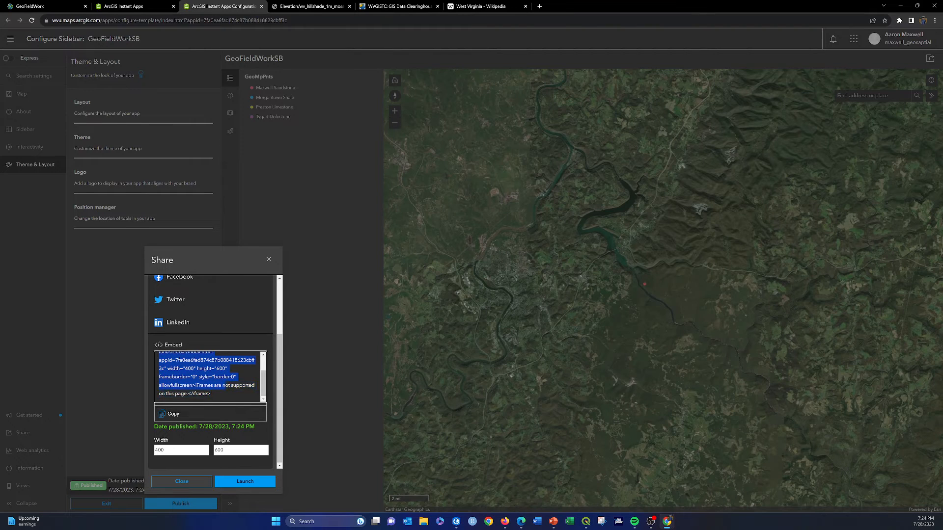
click(172, 414)
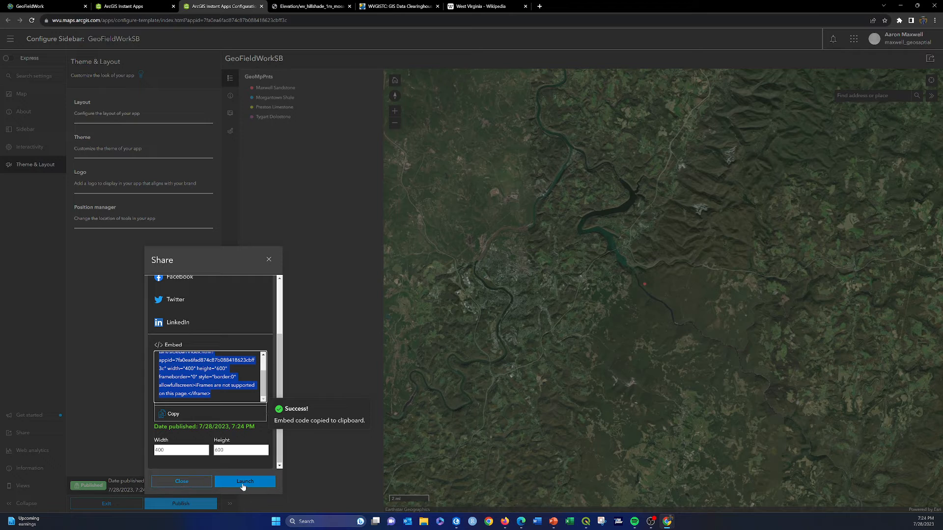
Step: Launch the published GeoFieldWorkSB app in its own tab and pan the map northwest
click(245, 481)
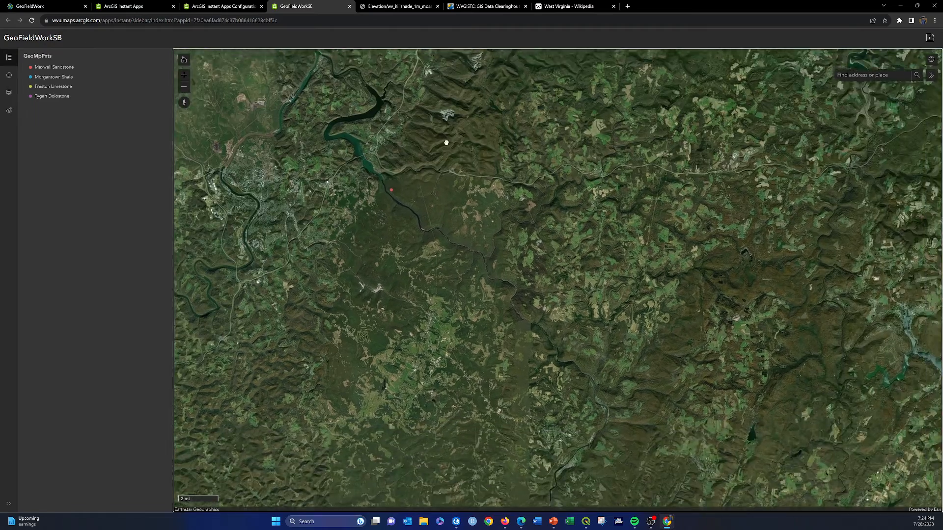
drag(446, 142, 537, 168)
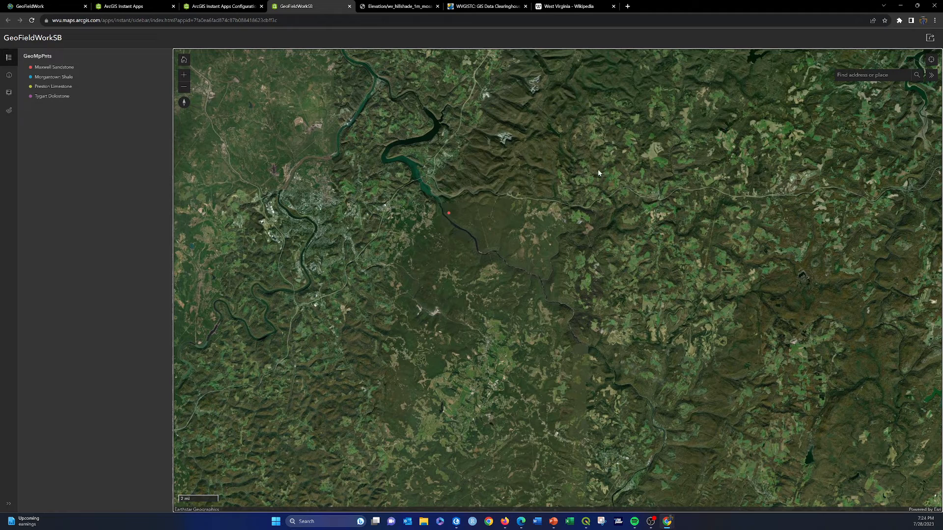
mouse_move(131, 105)
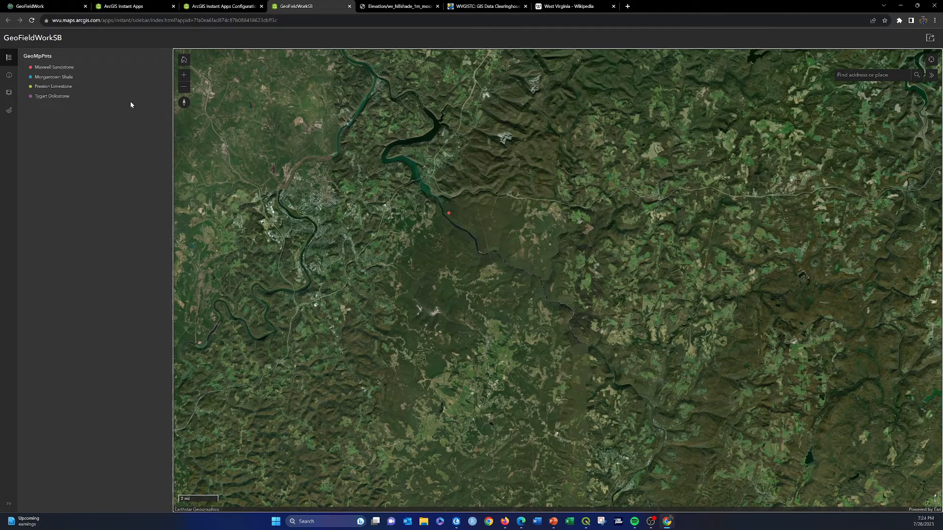
mouse_move(442, 195)
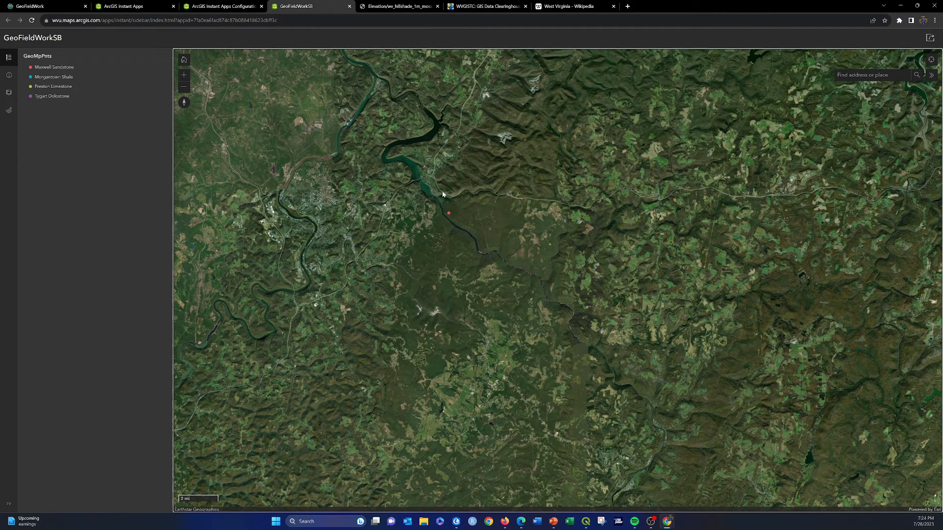
mouse_move(448, 195)
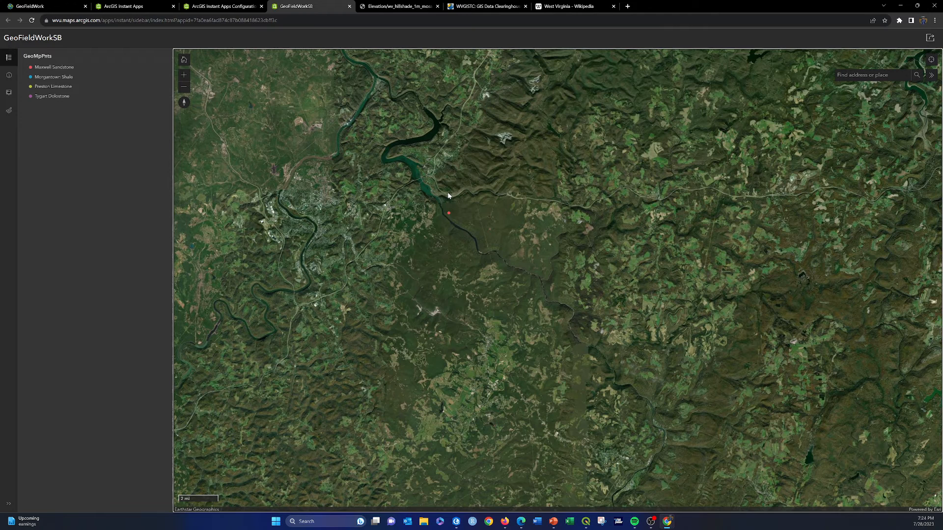
mouse_move(9, 111)
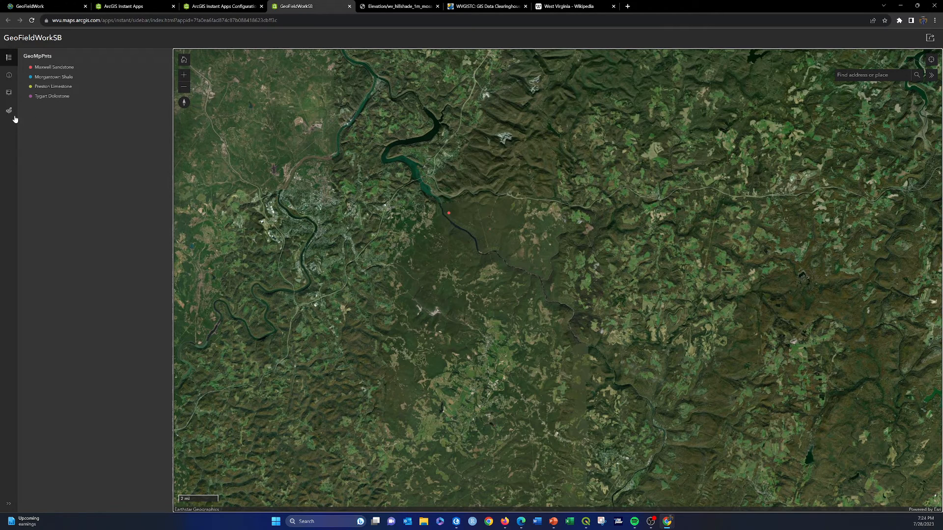
Step: Start a new GeoMpPnts point north of the river with unit Maxwell Sandstone
click(9, 111)
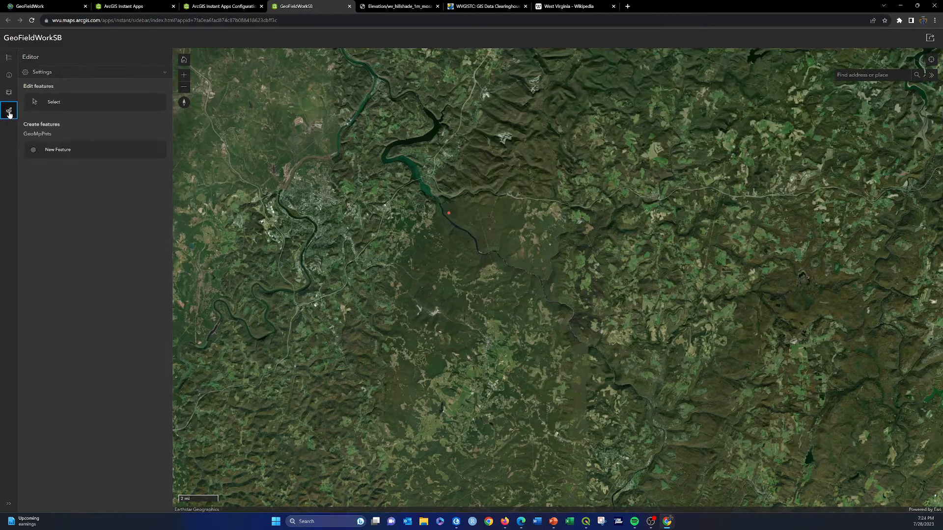
click(58, 149)
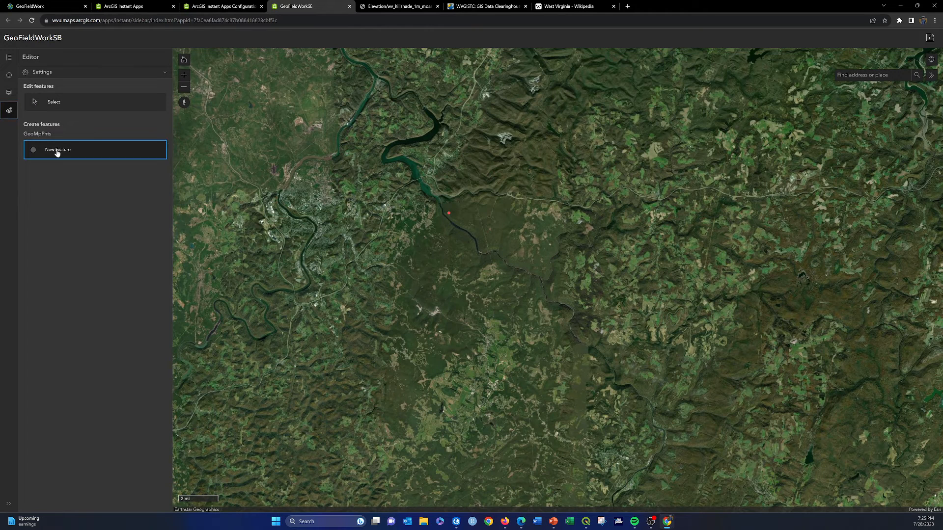
click(57, 150)
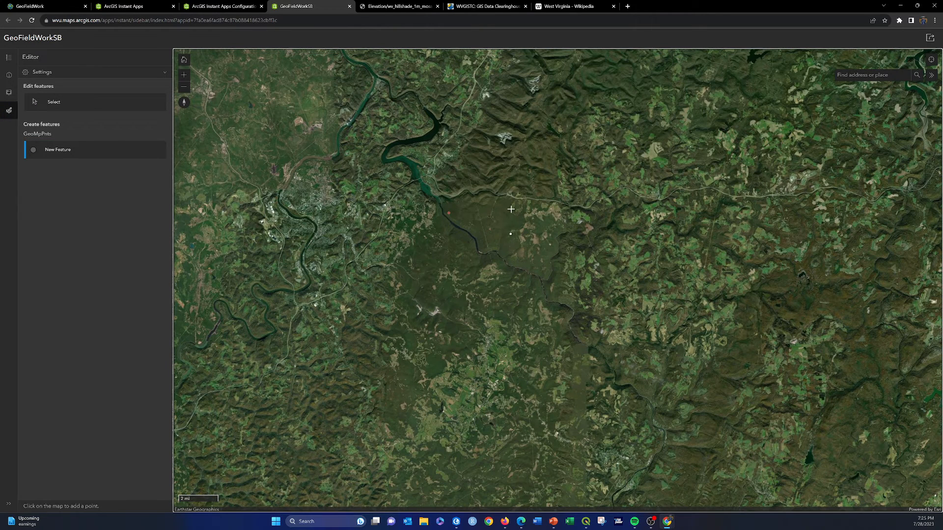
mouse_move(496, 127)
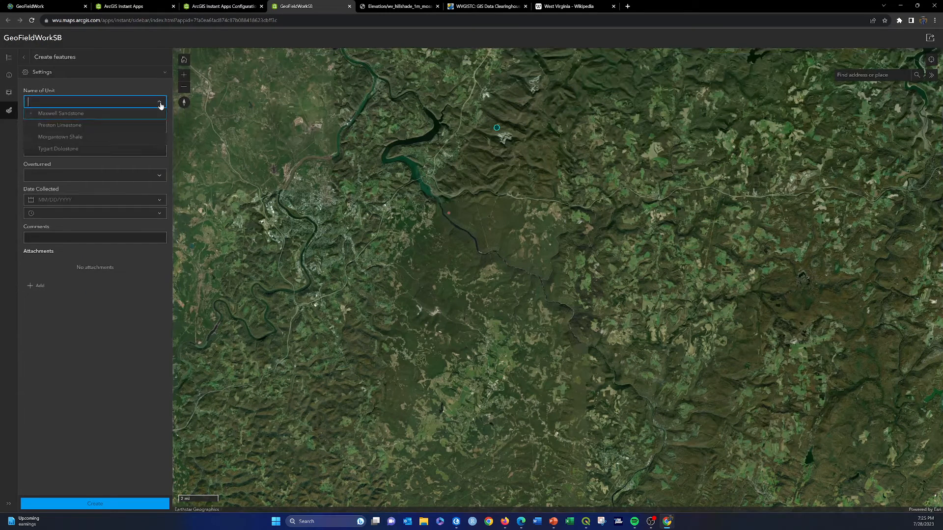
mouse_move(79, 137)
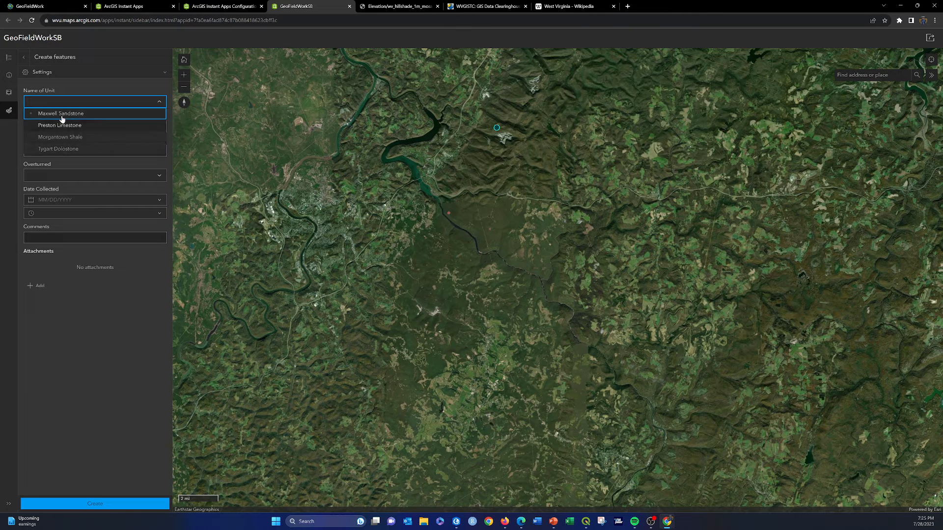
click(61, 113)
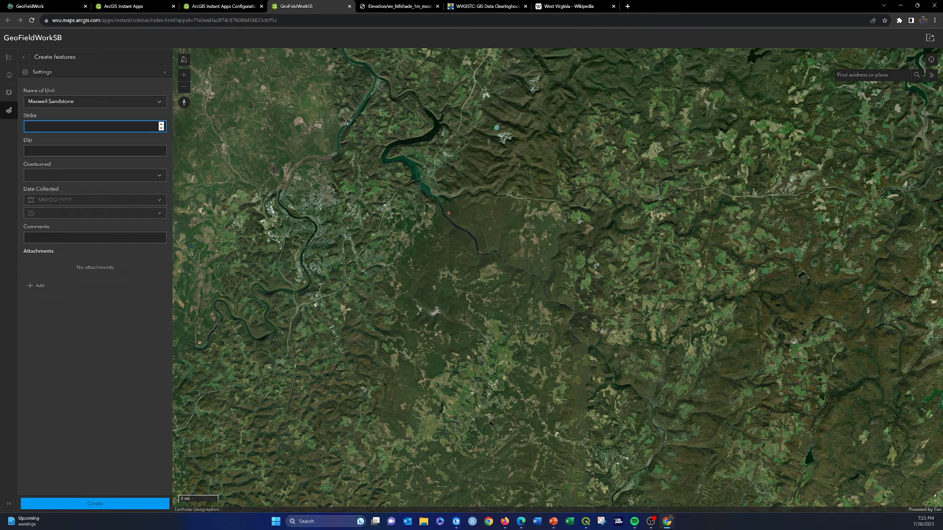
mouse_move(86, 137)
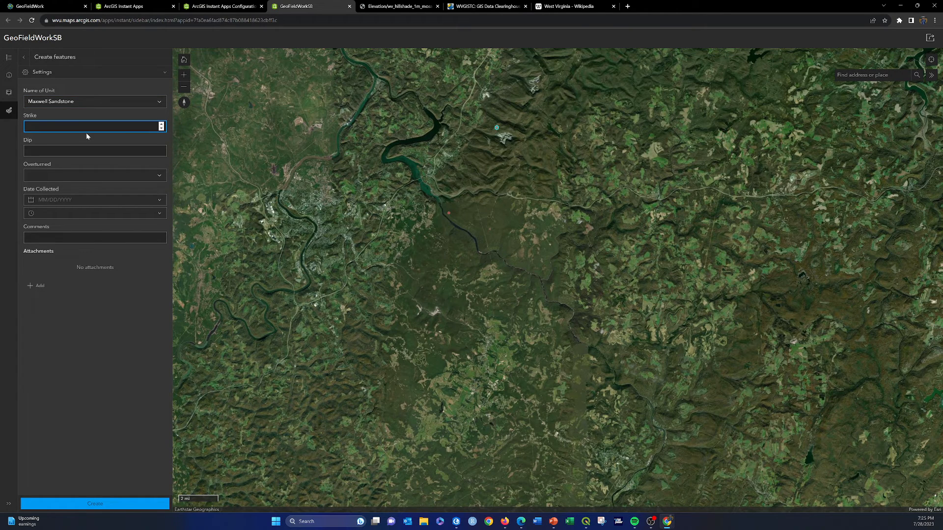
Step: Enter strike 74, dip 15, Is Not Overturned, date 7/28/2023, and create the point
text(74)
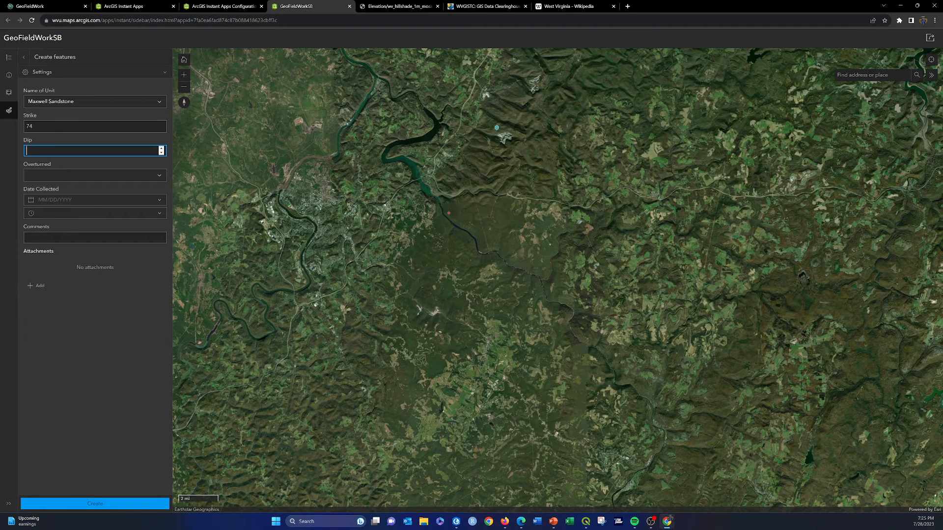
text(15)
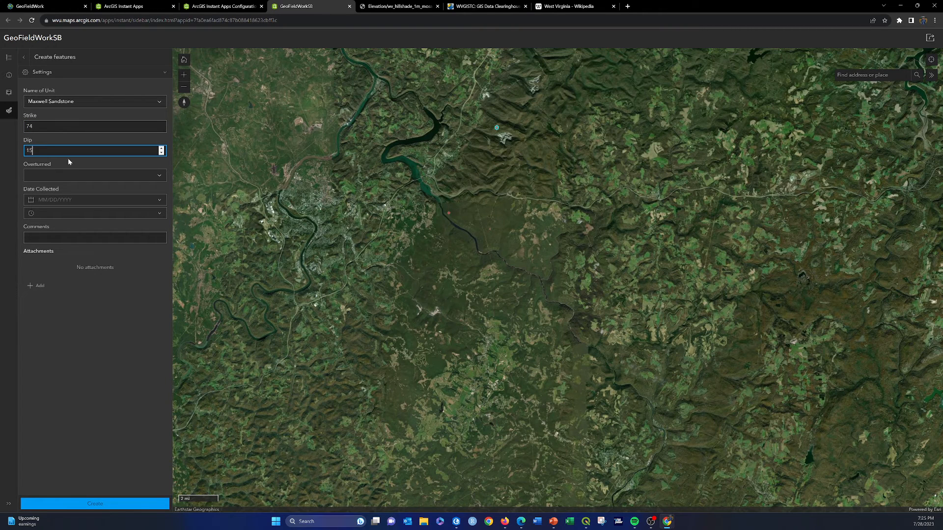
click(94, 174)
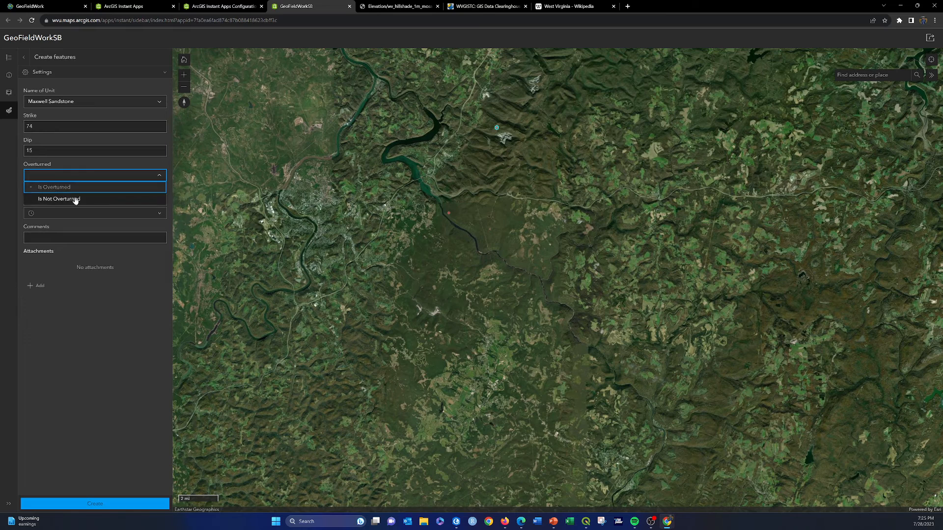
click(58, 198)
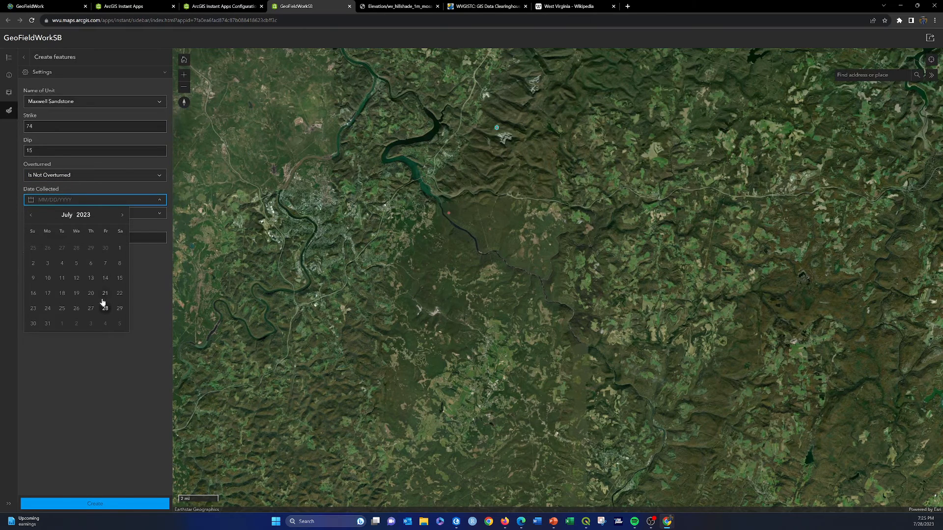
click(105, 308)
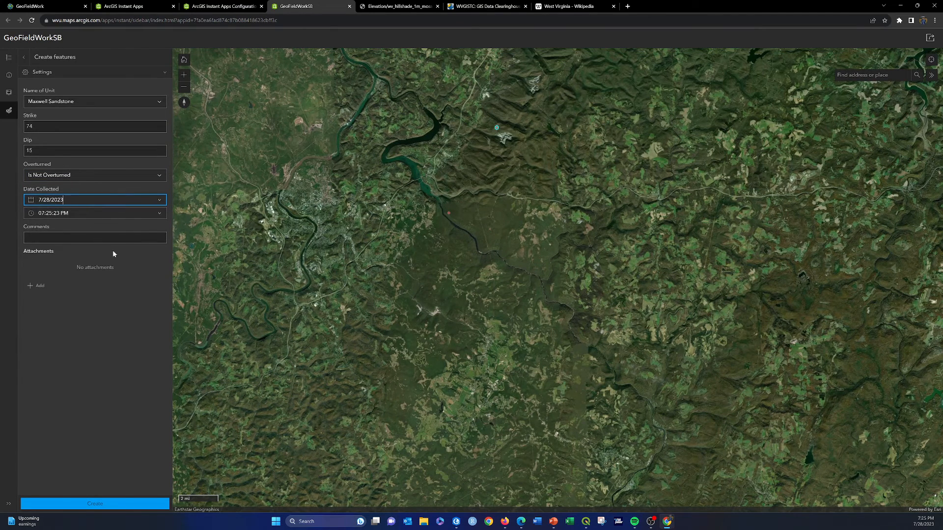
click(94, 504)
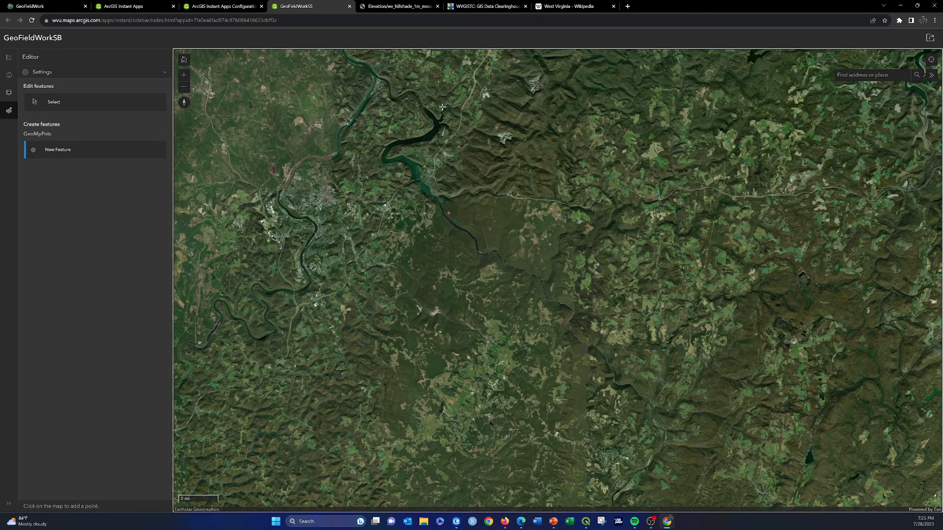
mouse_move(514, 87)
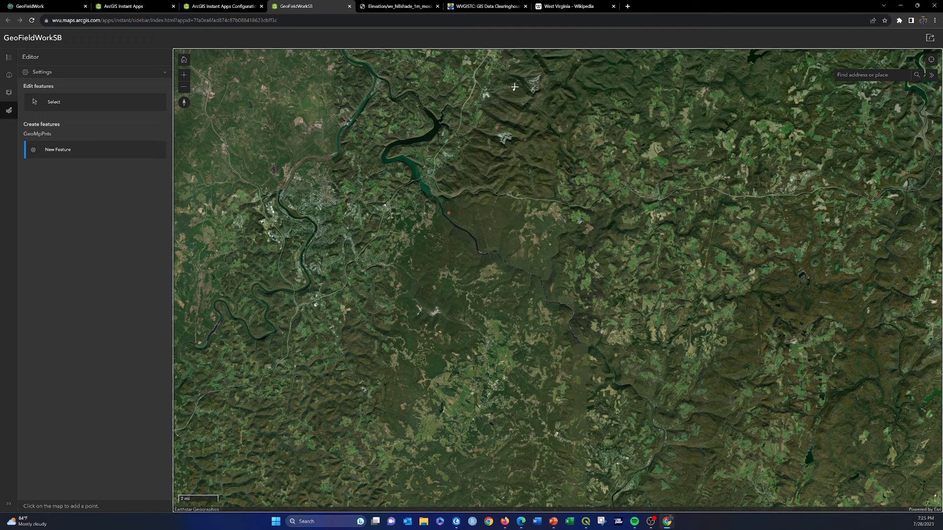
mouse_move(377, 140)
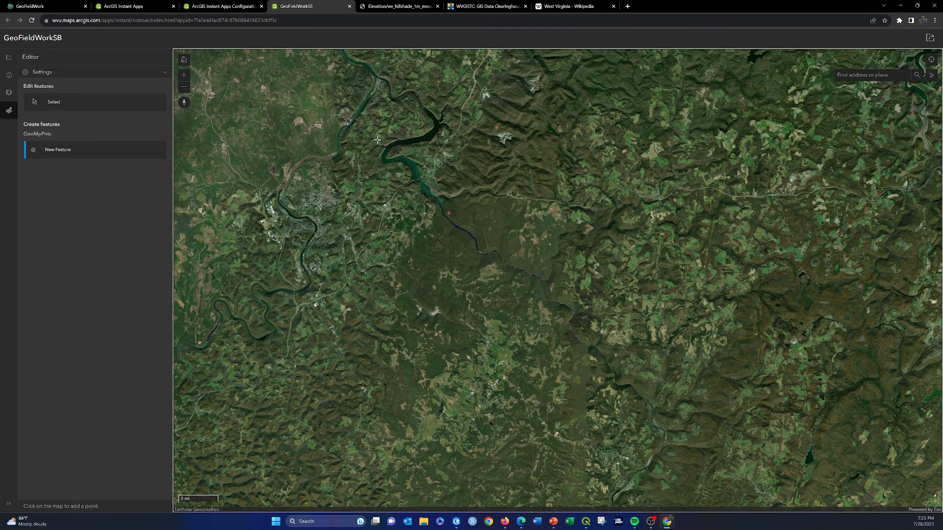
mouse_move(396, 130)
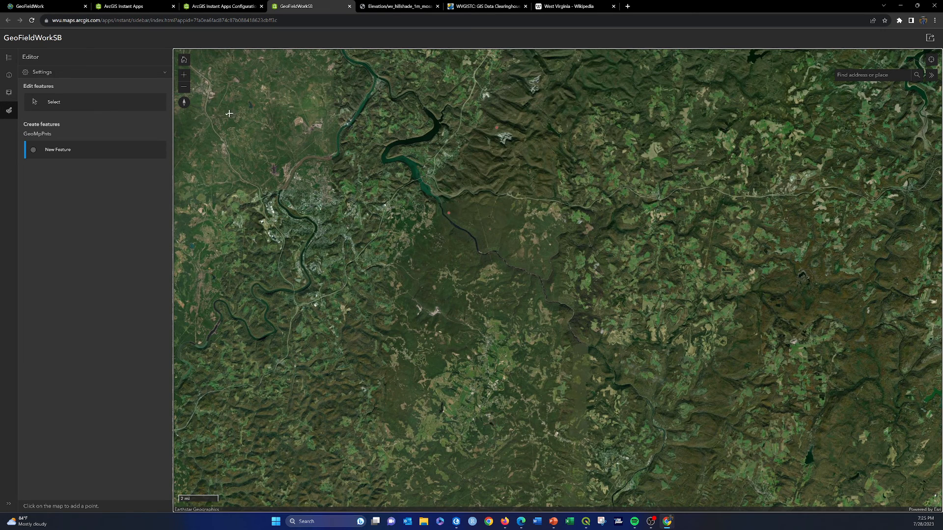
click(352, 118)
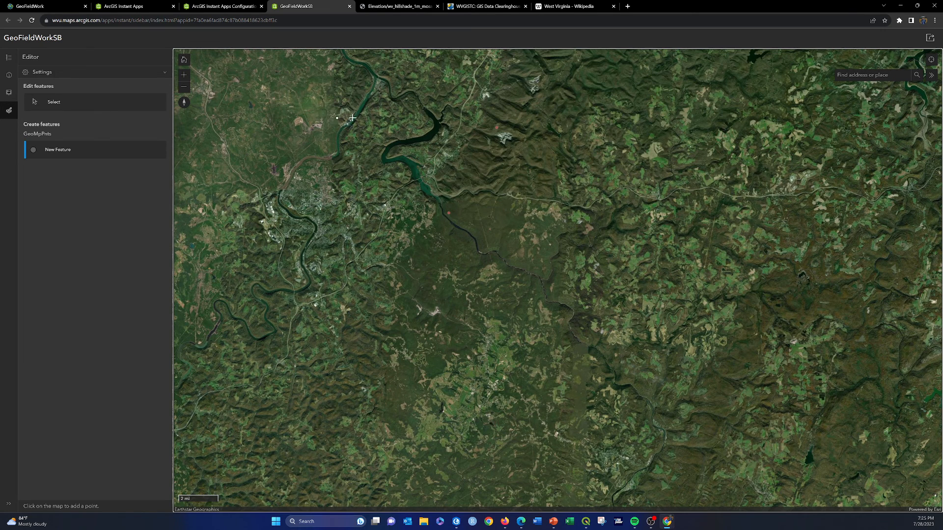